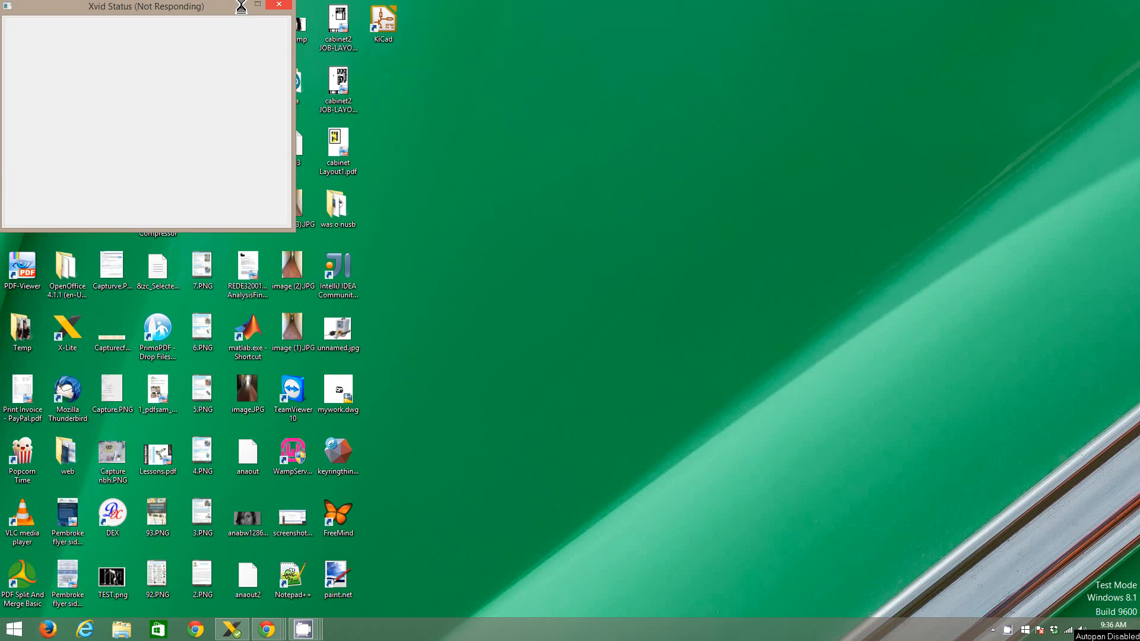
- Close the unresponsive 'Xvid Status (Not Responding)' window from its title bar
left_click(280, 6)
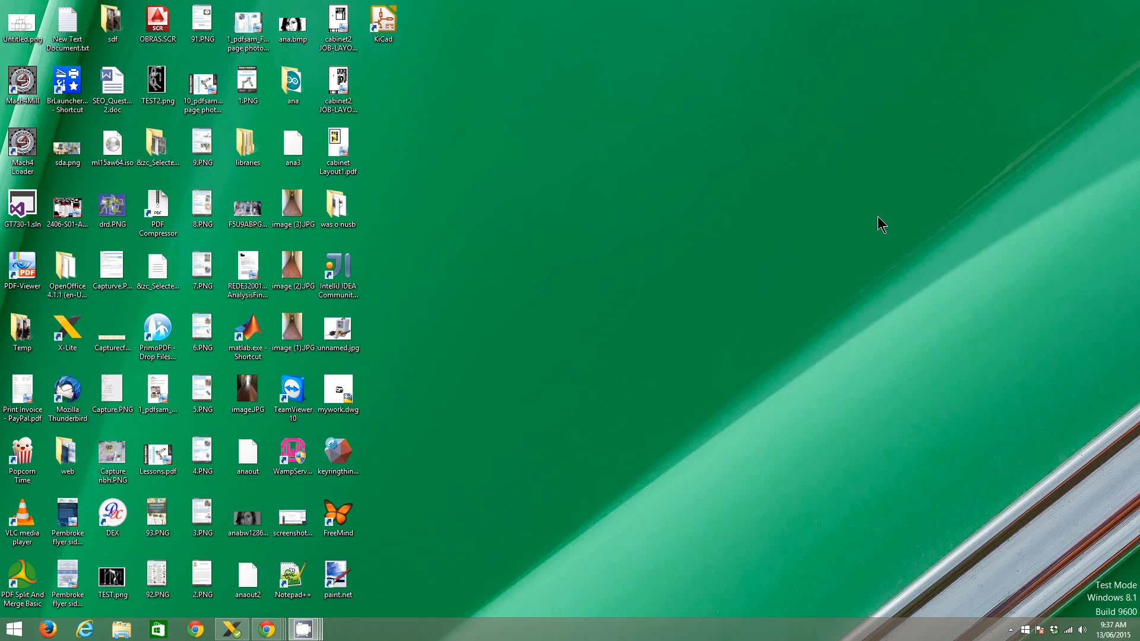
mouse_move(849, 242)
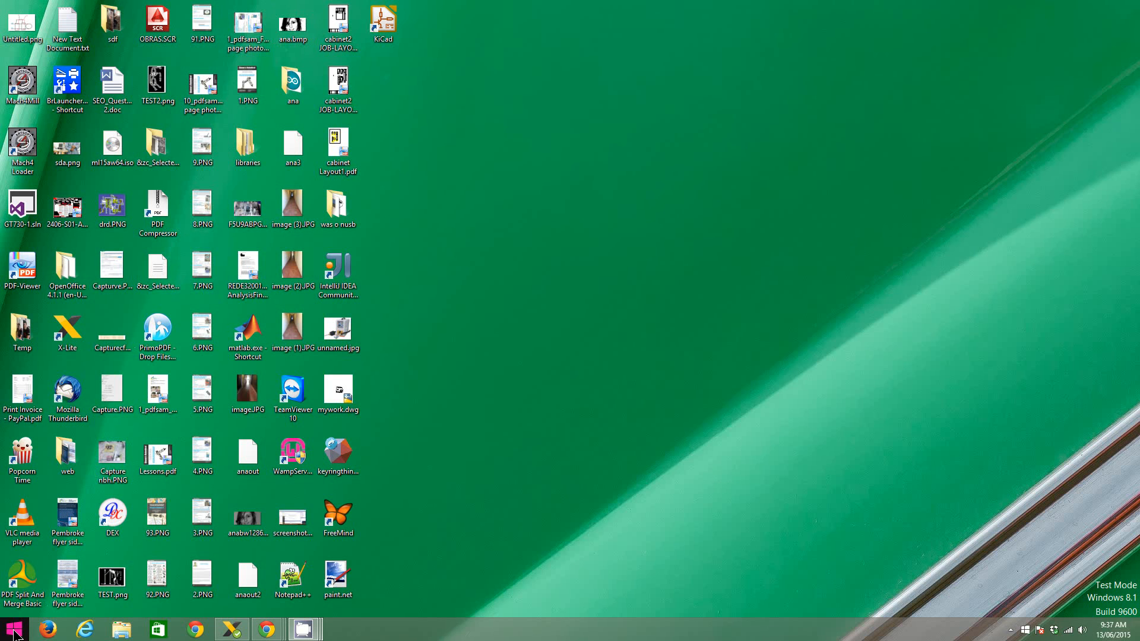
- Start launching EAGLE from the Windows Start button
left_click(13, 621)
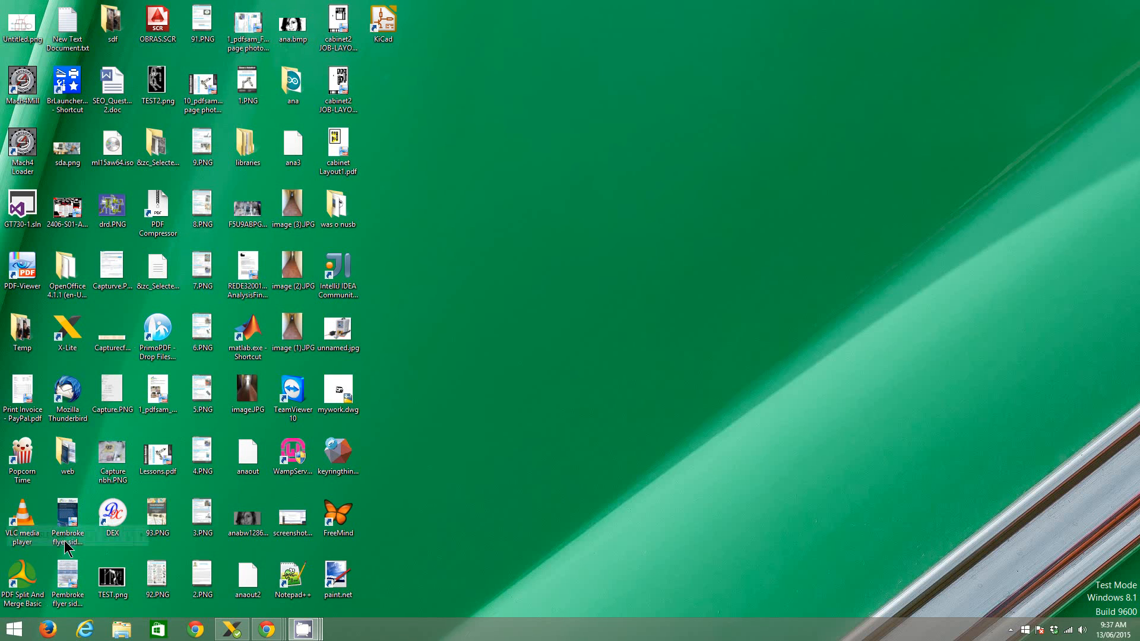
mouse_move(667, 338)
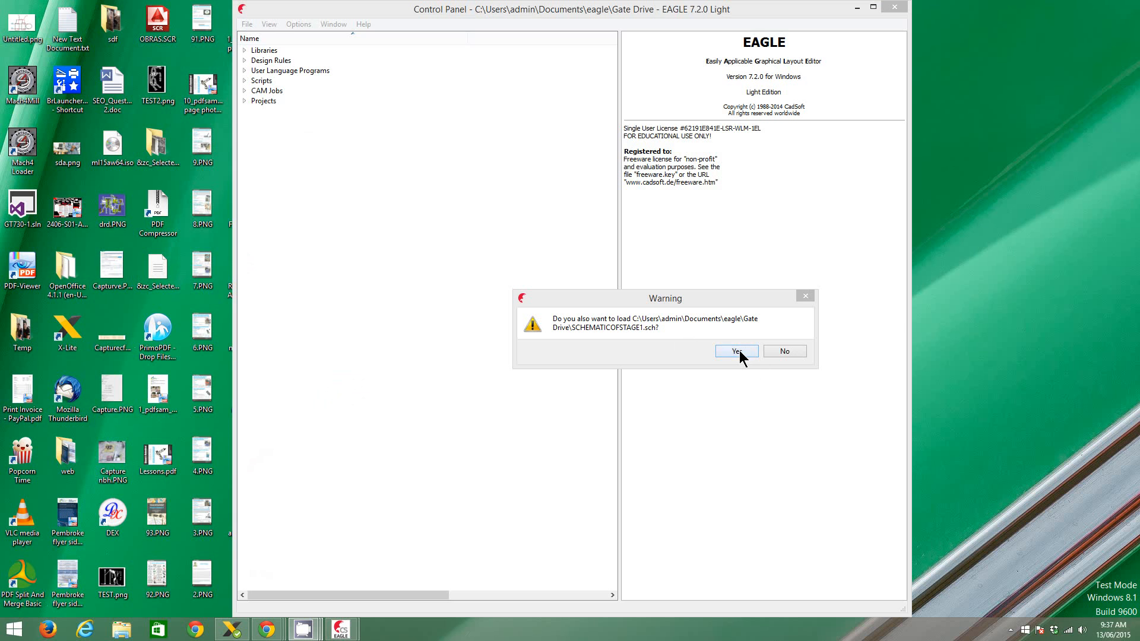
- Load the matching schematic with the board and enlarge the schematic window to fill the screen
left_click(737, 351)
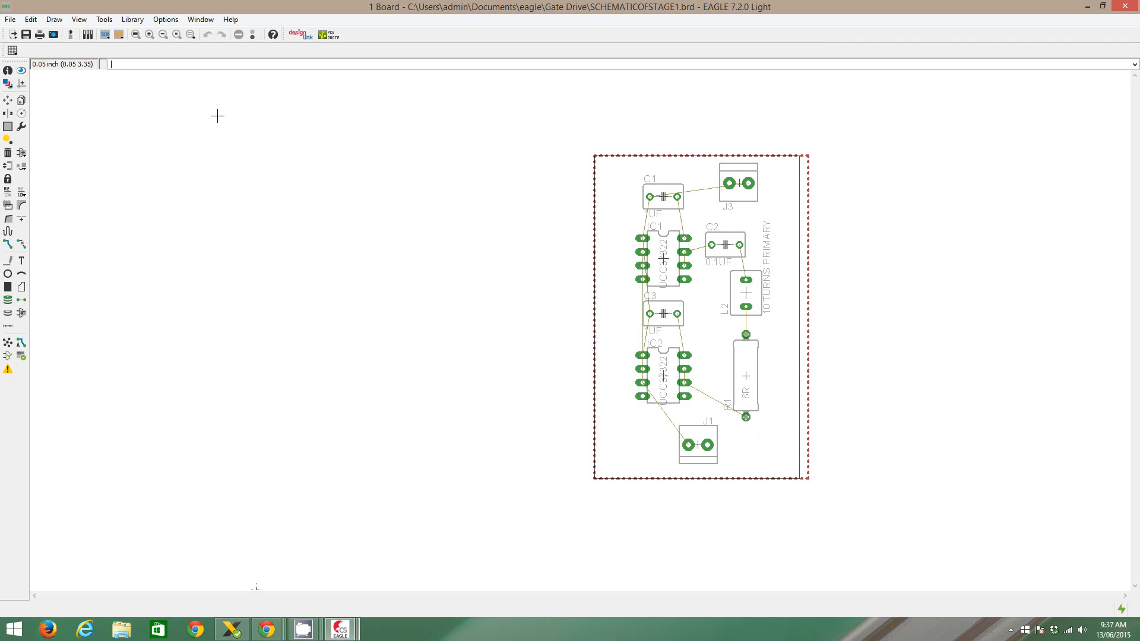
mouse_move(69, 36)
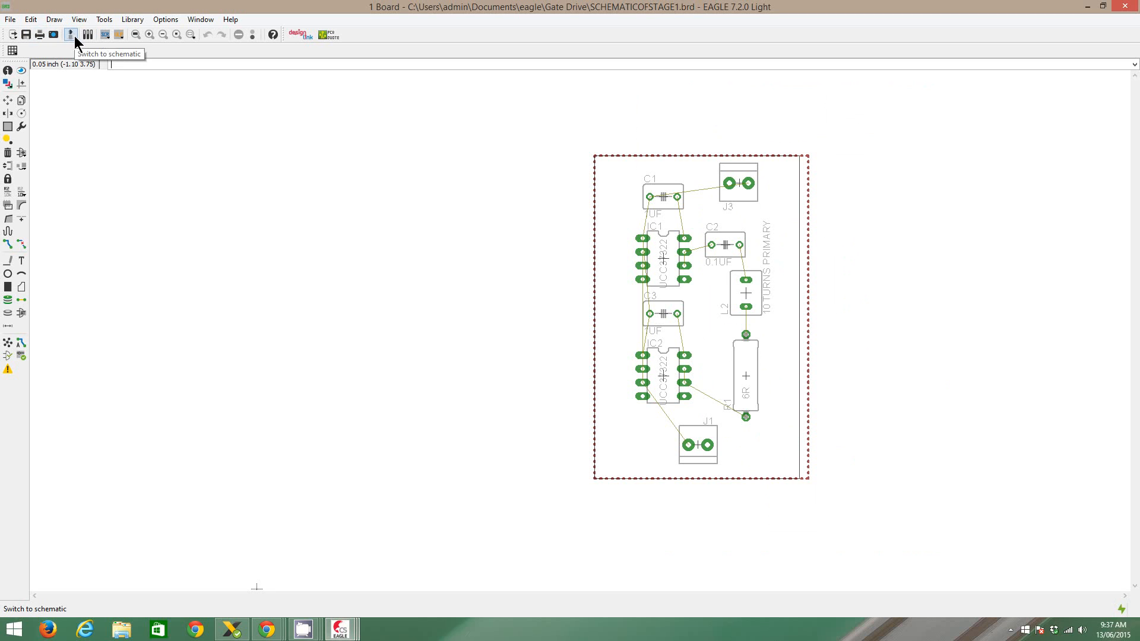
mouse_move(105, 37)
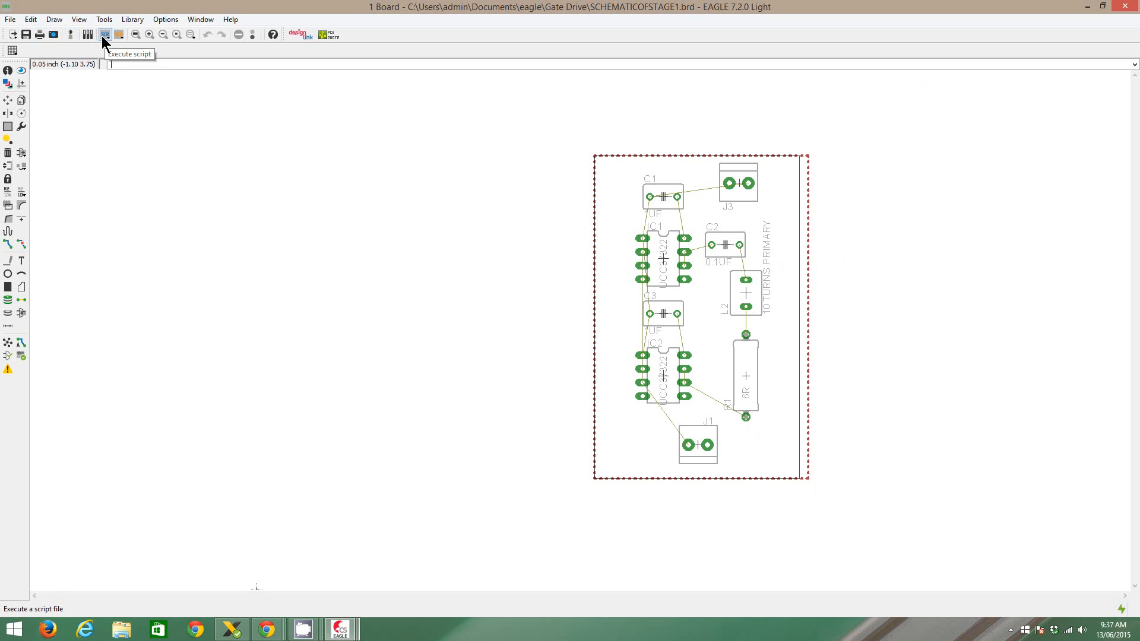
mouse_move(71, 34)
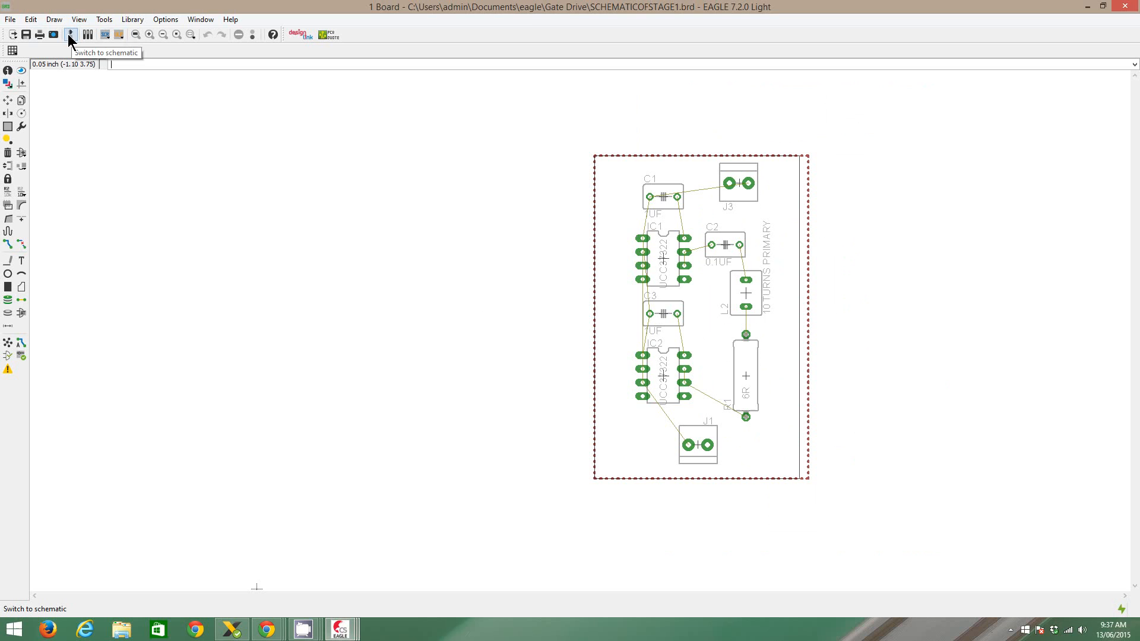
left_click(69, 33)
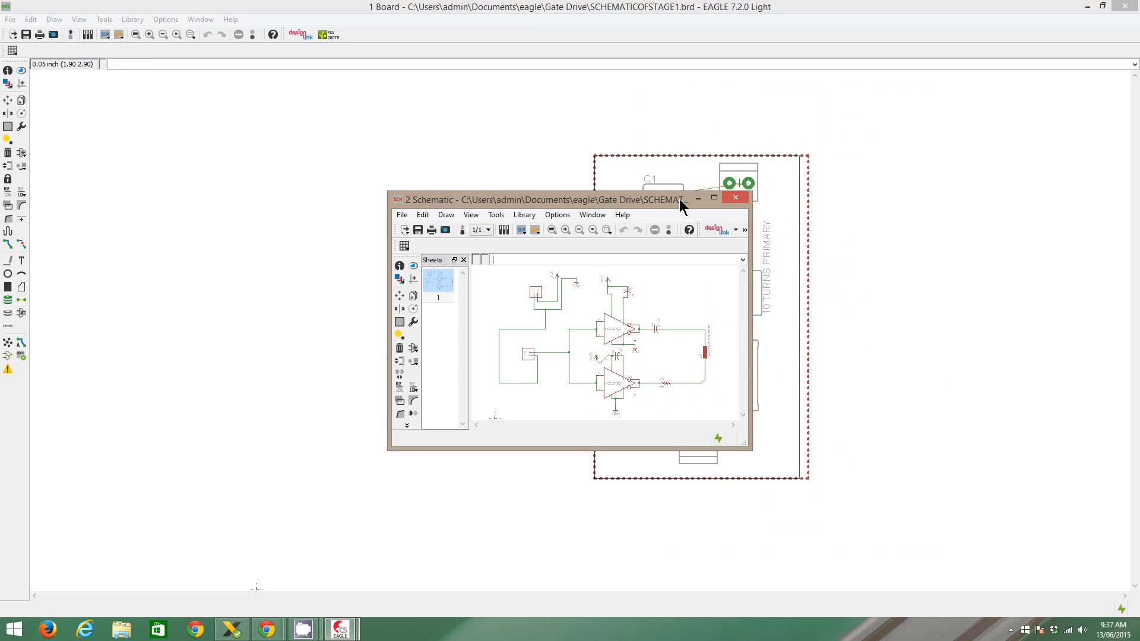
left_click_drag(570, 200, 327, 132)
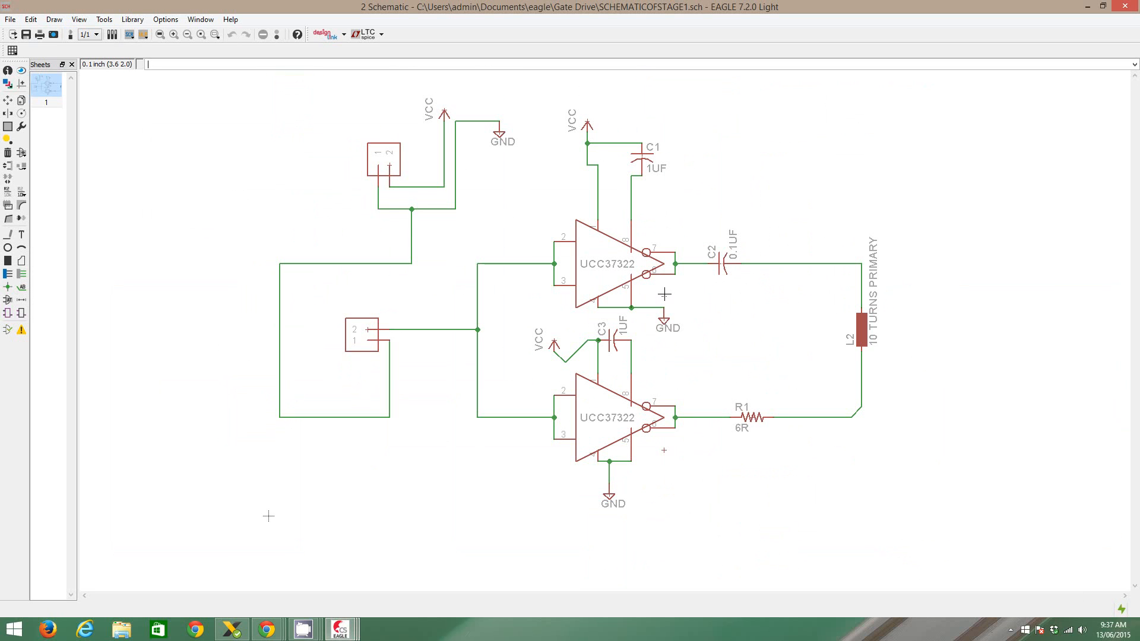
mouse_move(838, 351)
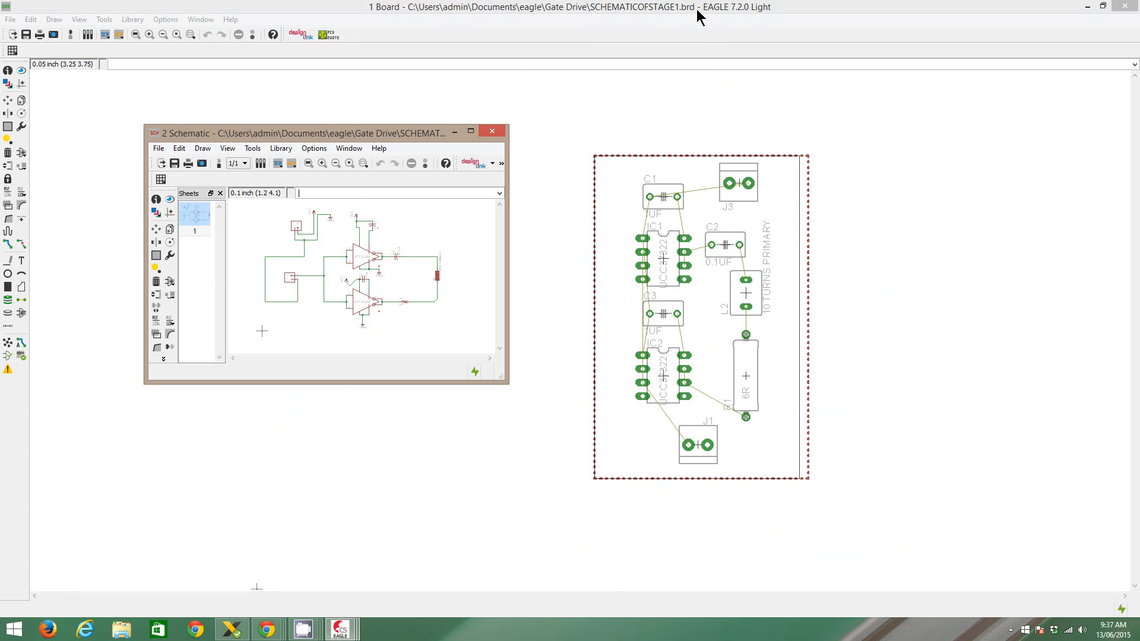
mouse_move(723, 369)
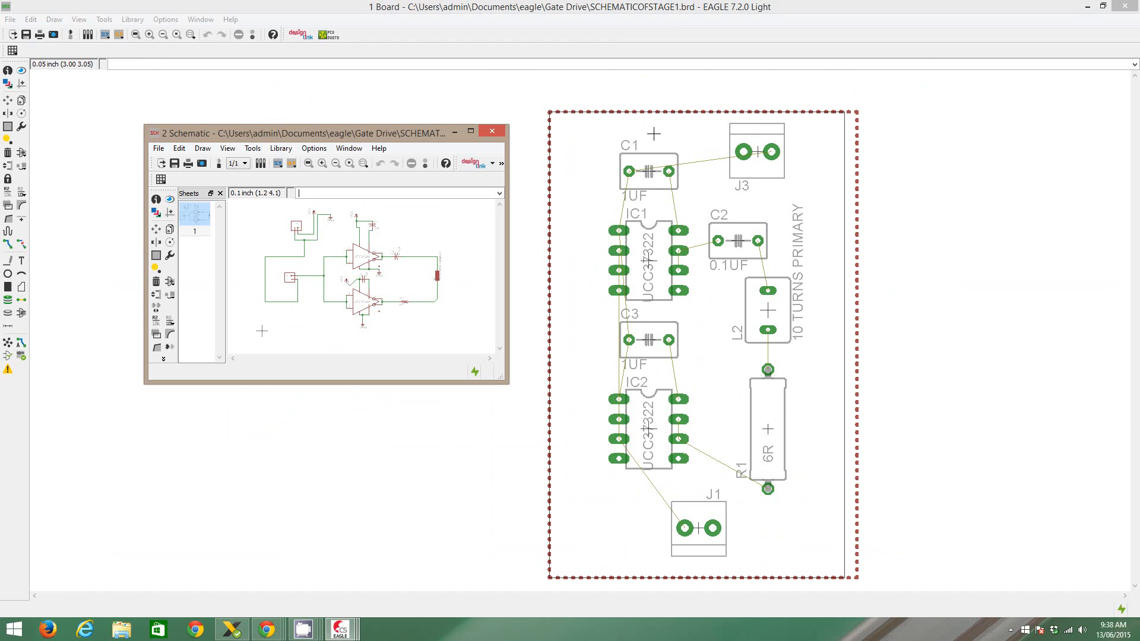
mouse_move(870, 420)
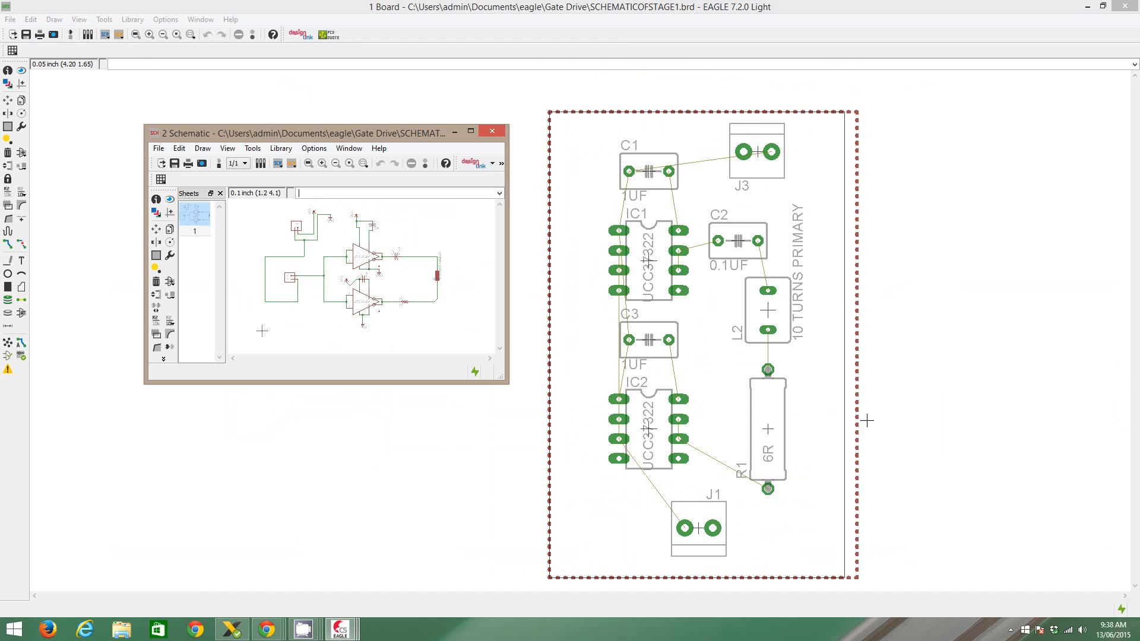
mouse_move(375, 266)
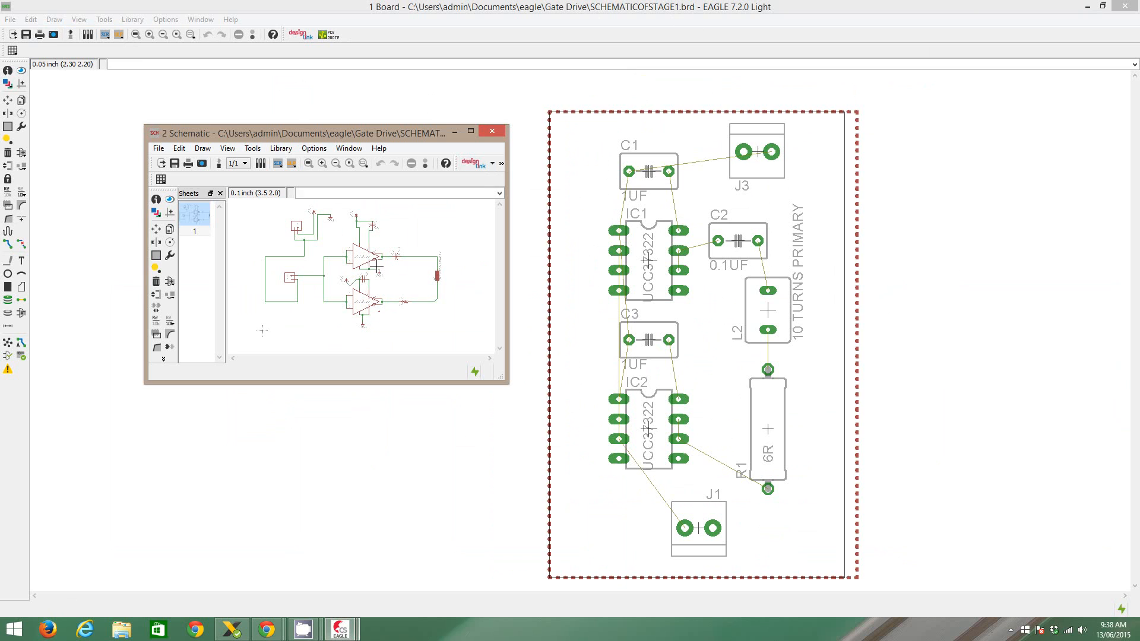
mouse_move(810, 245)
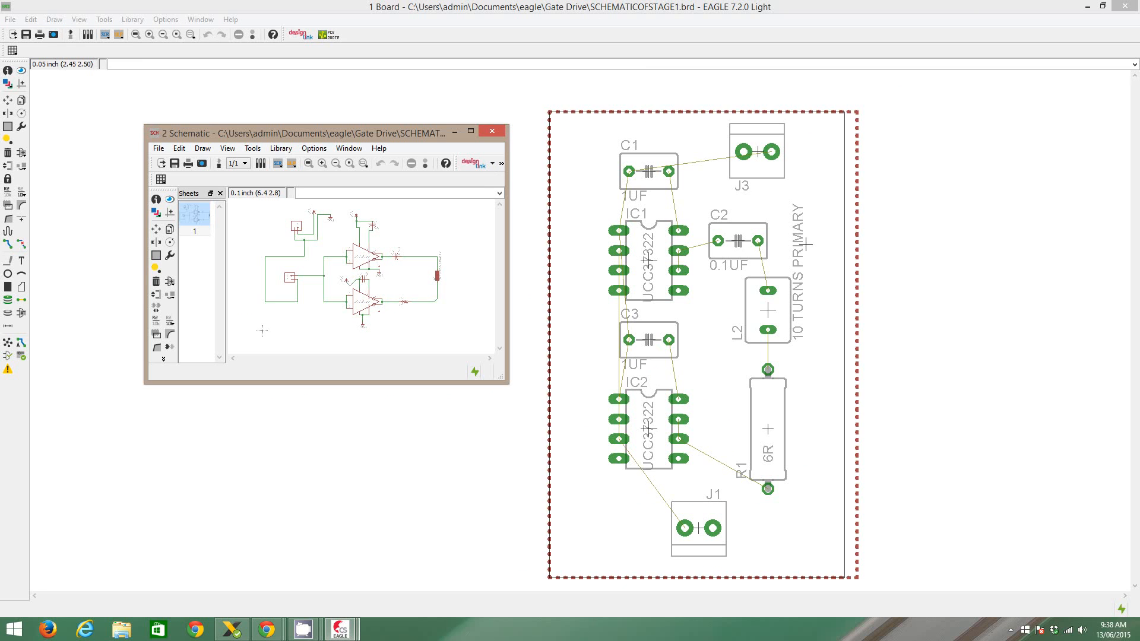
mouse_move(679, 237)
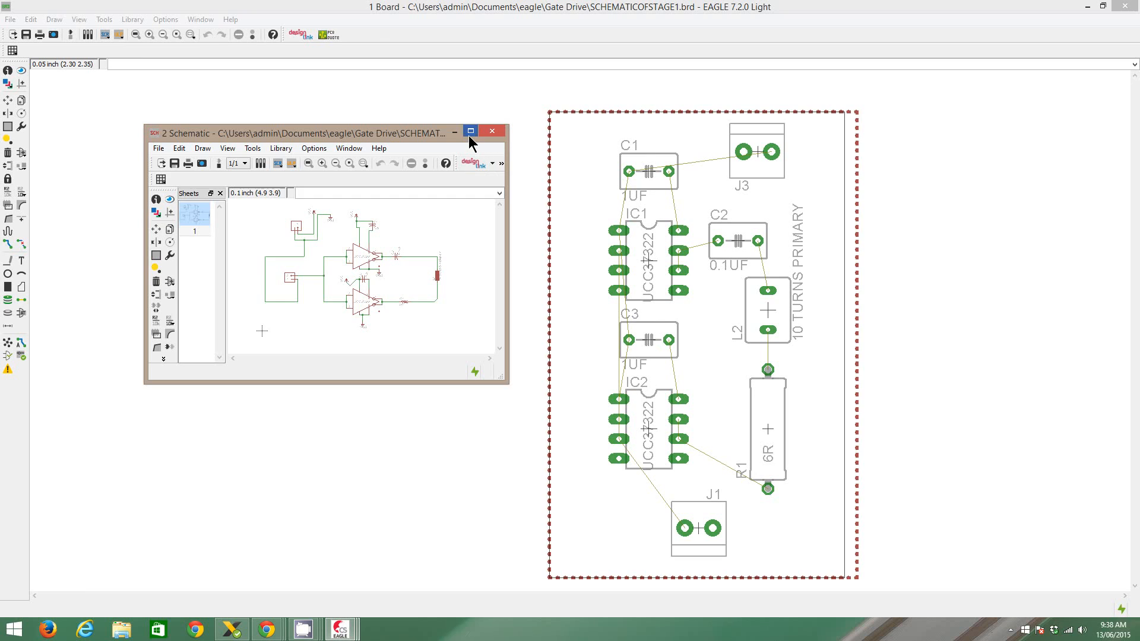
left_click(471, 130)
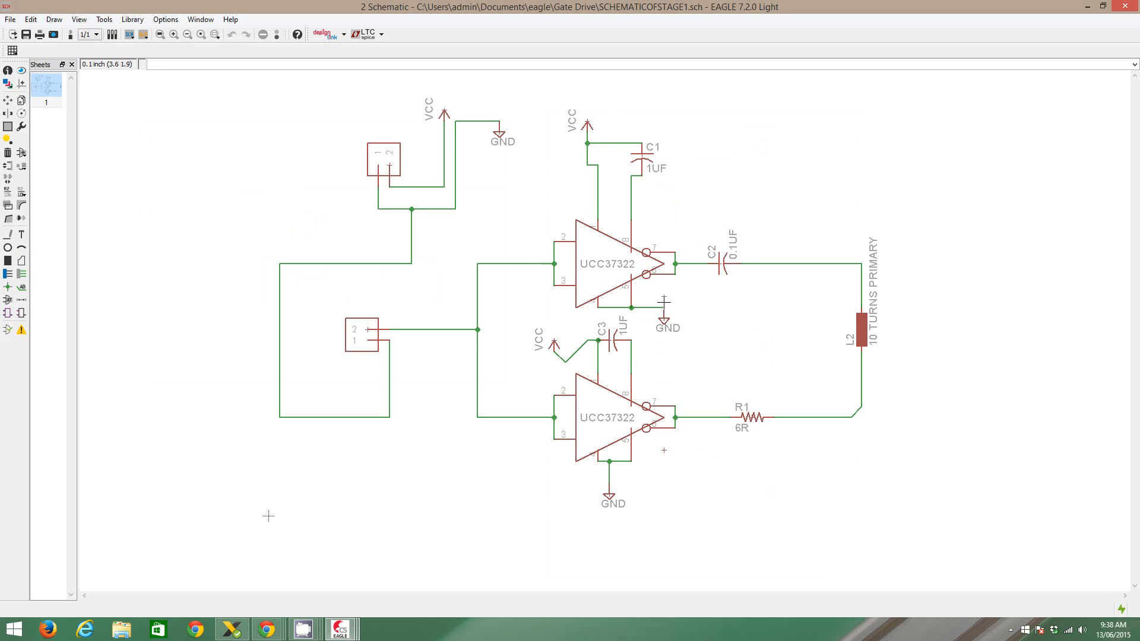
mouse_move(726, 193)
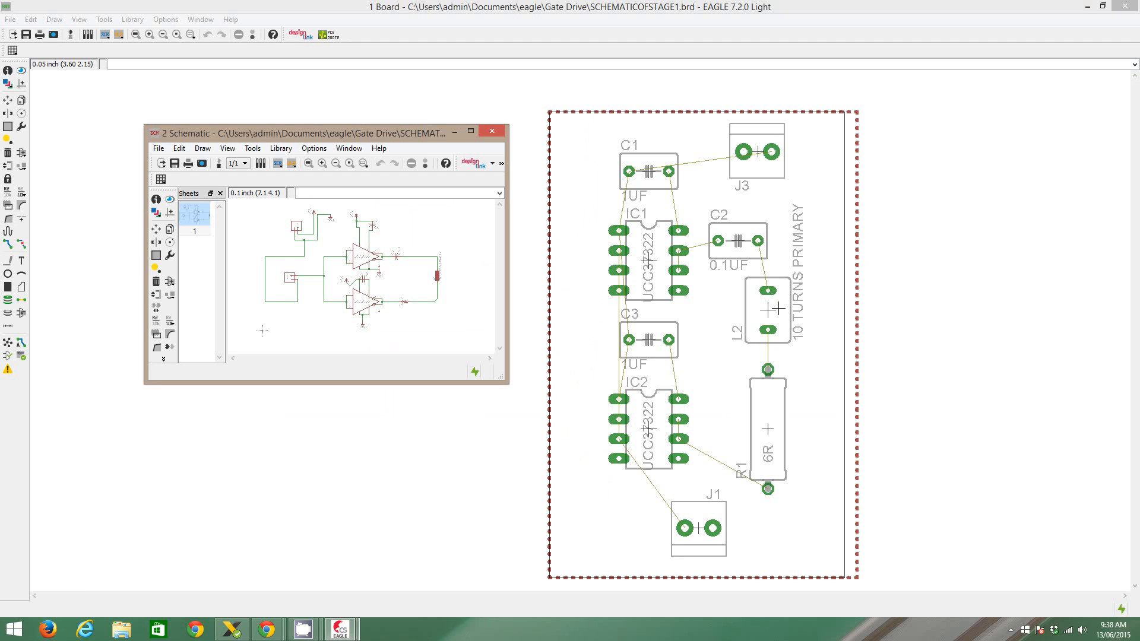
- Bring up the Windows program list to switch over to Chrome
left_click(10, 625)
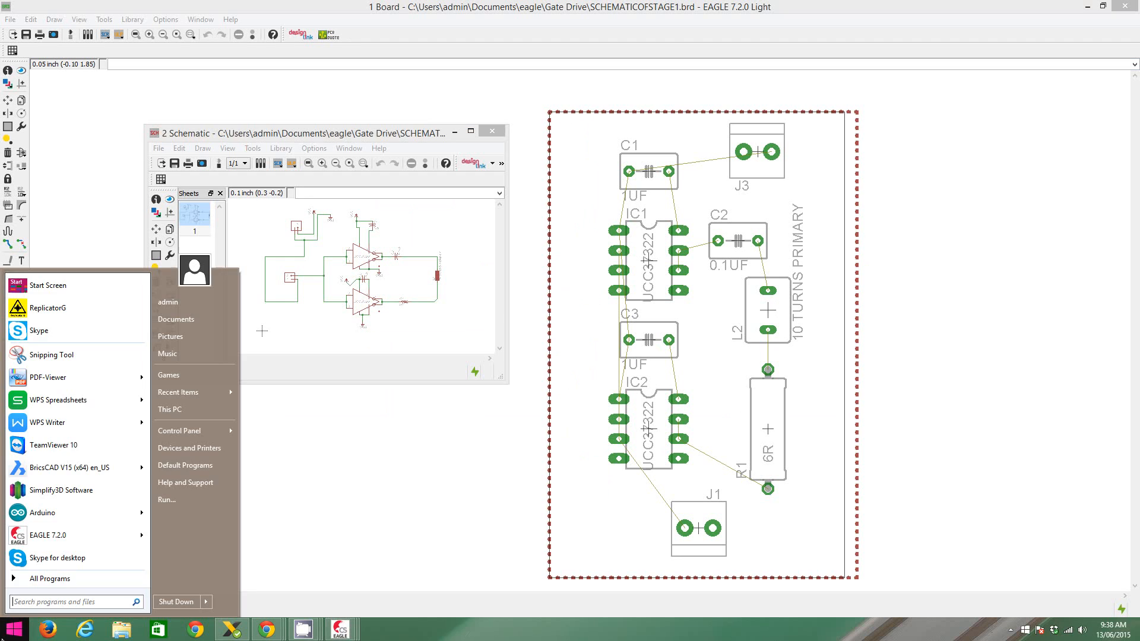
mouse_move(135, 624)
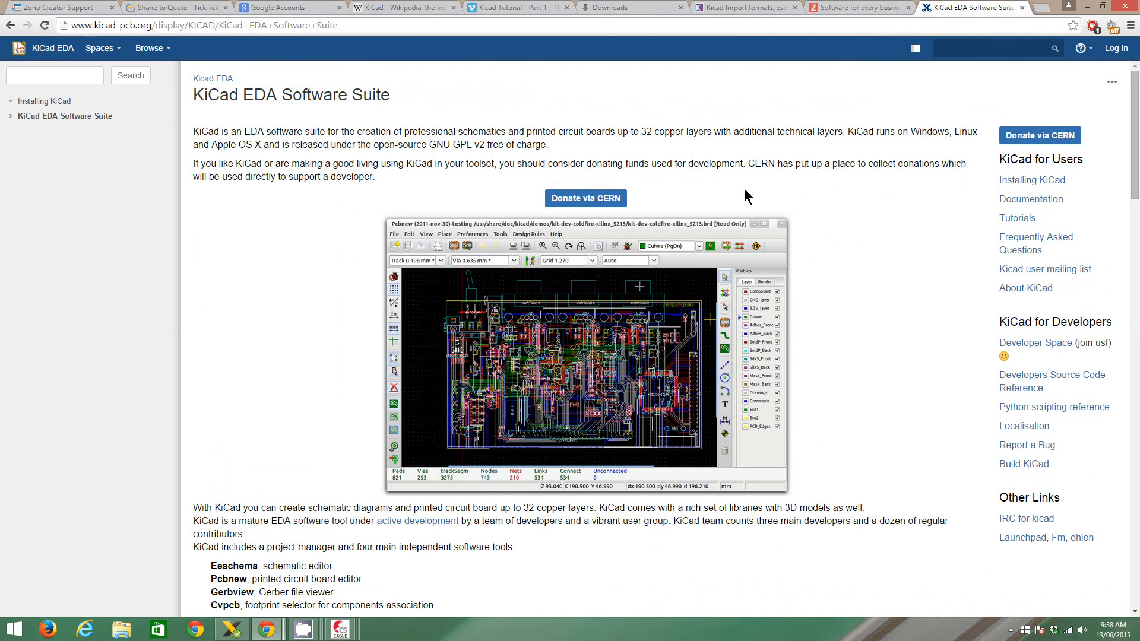
mouse_move(989, 195)
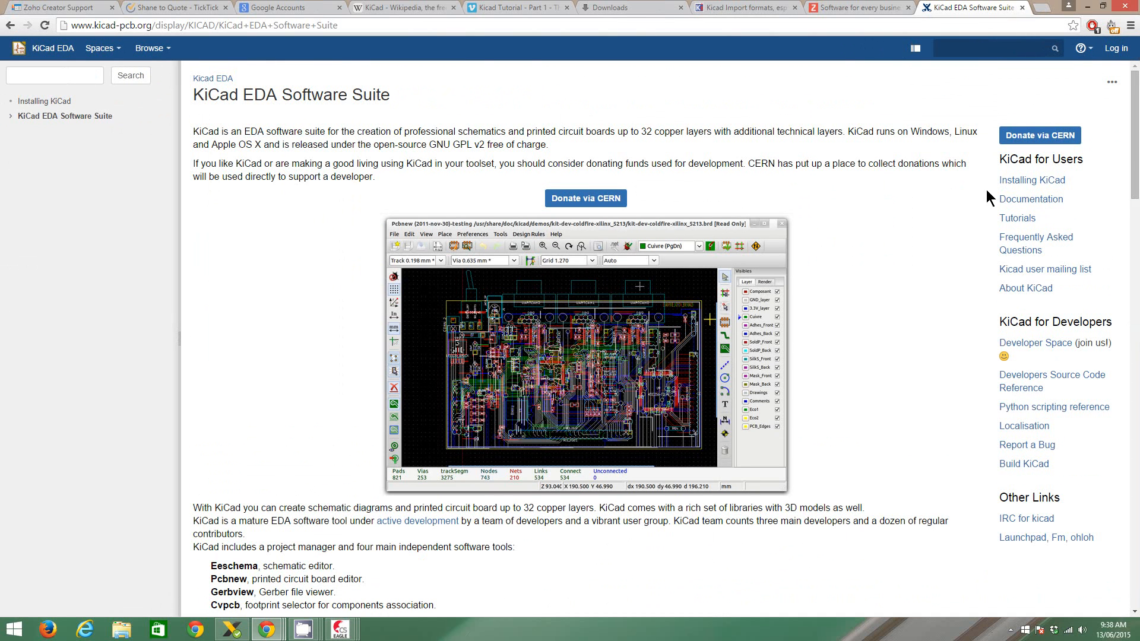
- From Installing KiCad's Windows section, reach the old stable download directory at iut-tice.ujf-grenoble.fr/cao/
left_click(1031, 181)
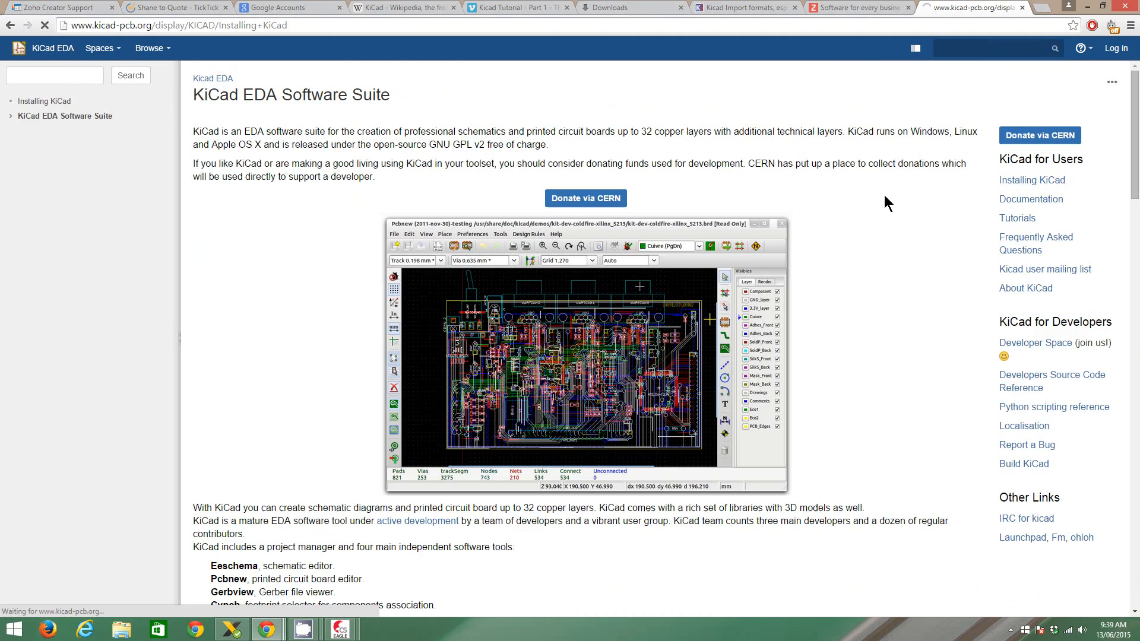
left_click(45, 101)
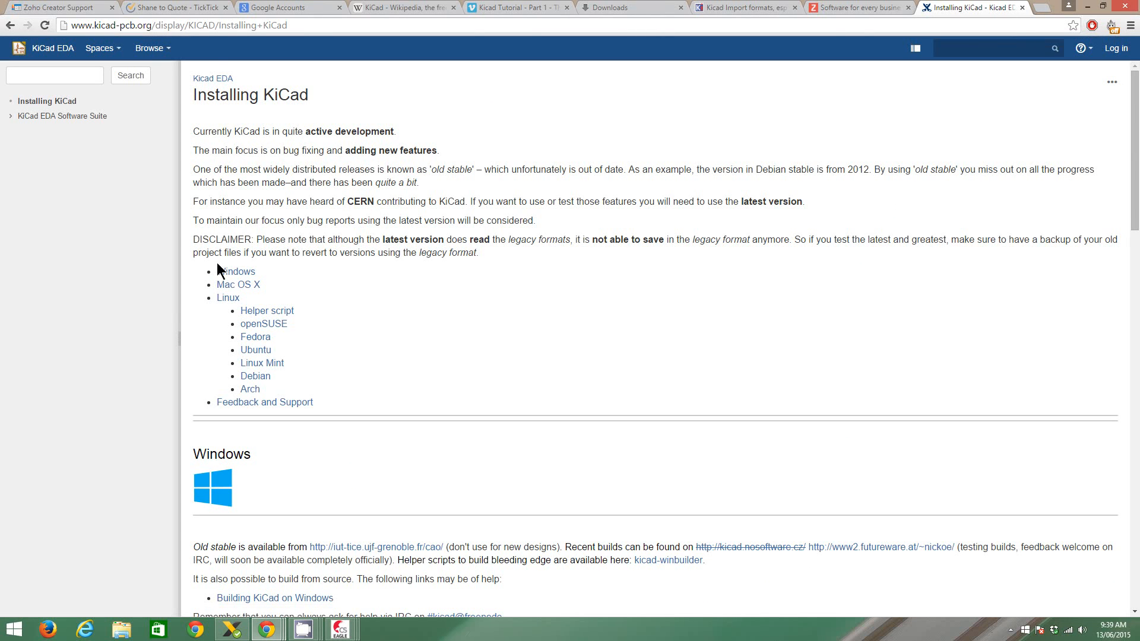
left_click(236, 271)
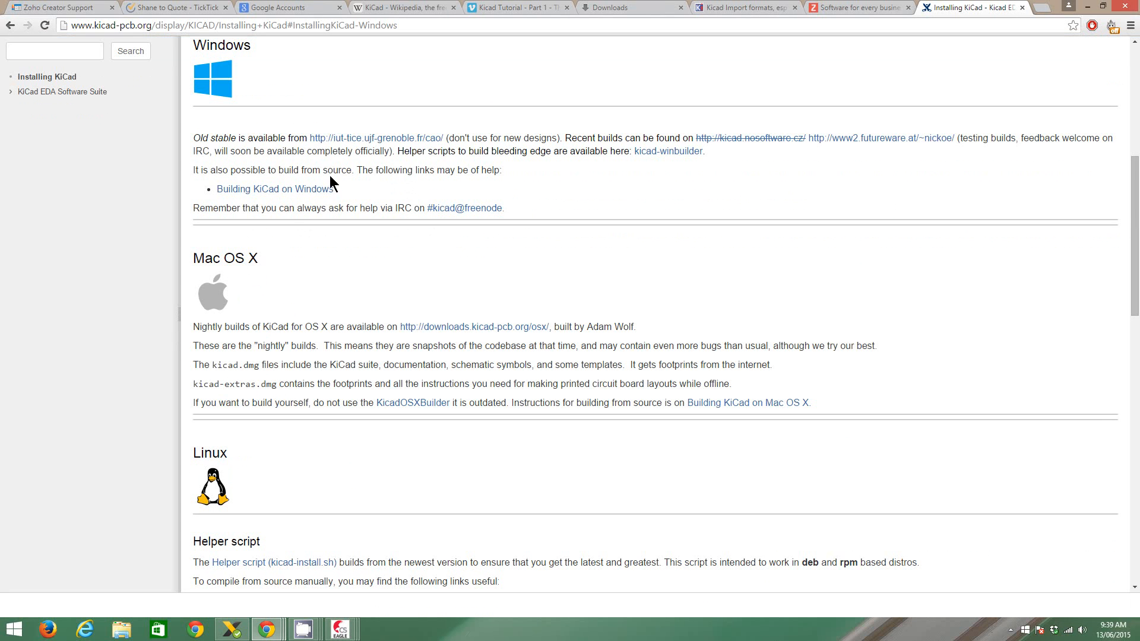
mouse_move(406, 143)
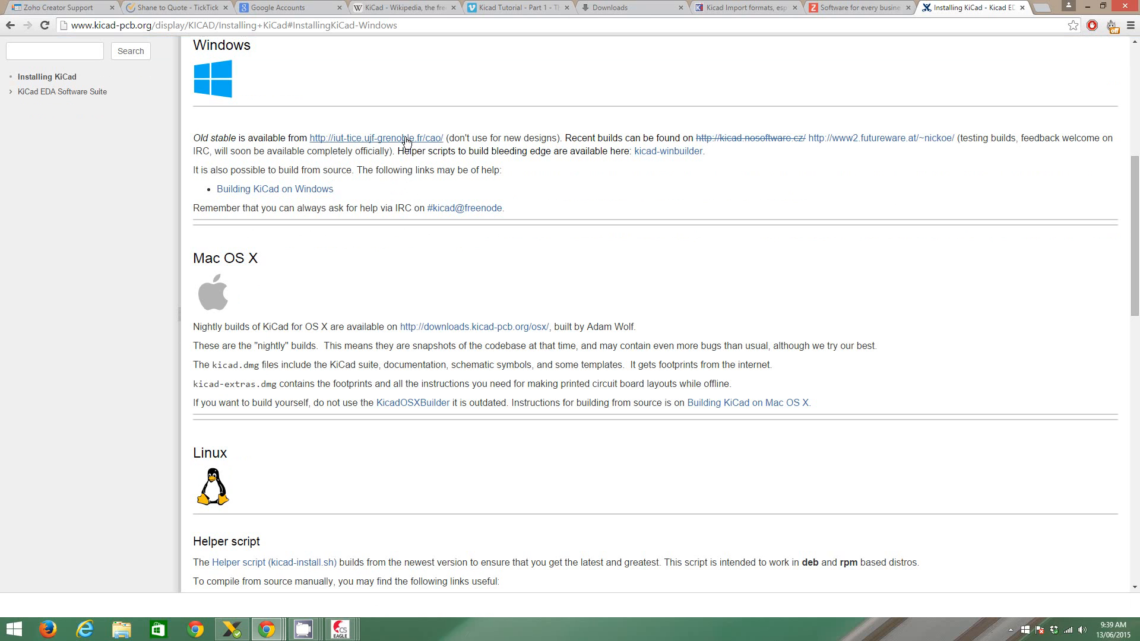
left_click(392, 138)
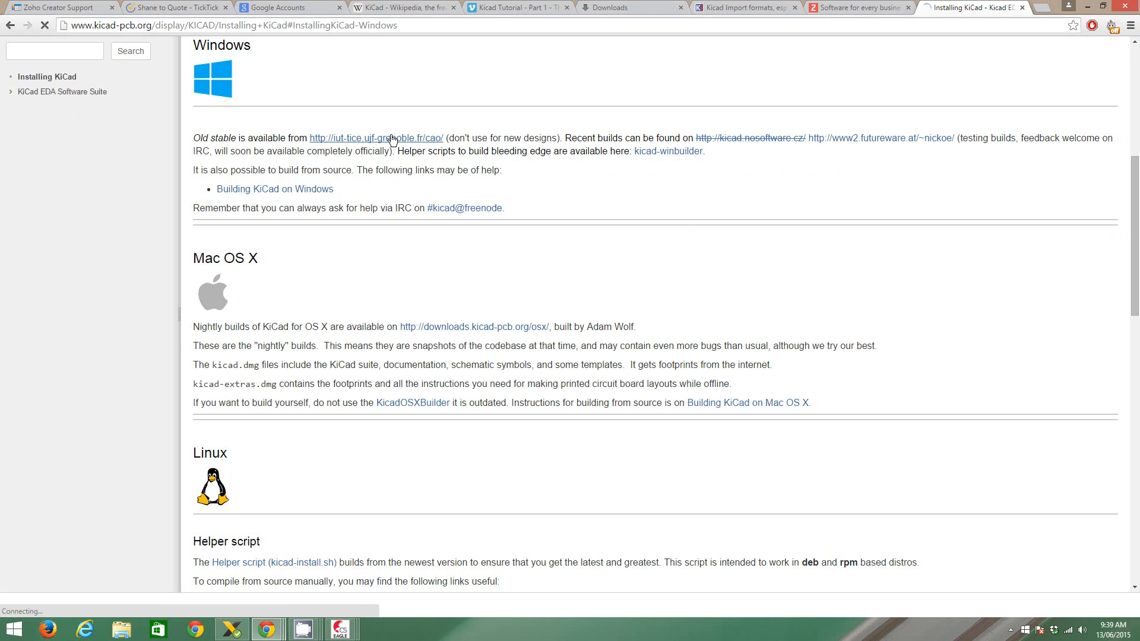
left_click(376, 137)
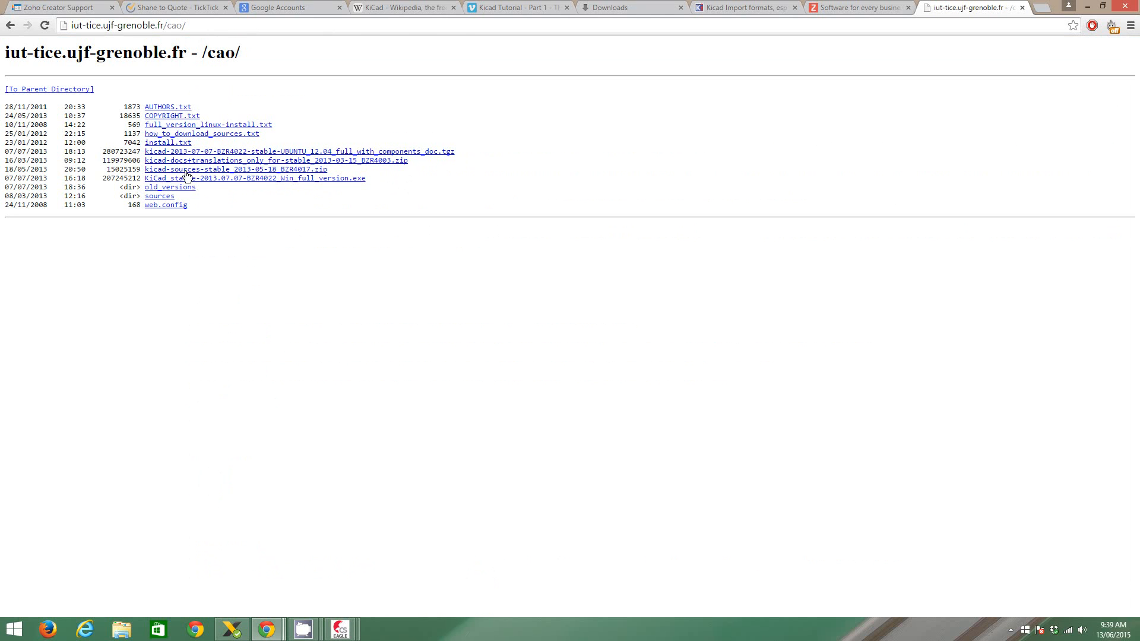
mouse_move(241, 185)
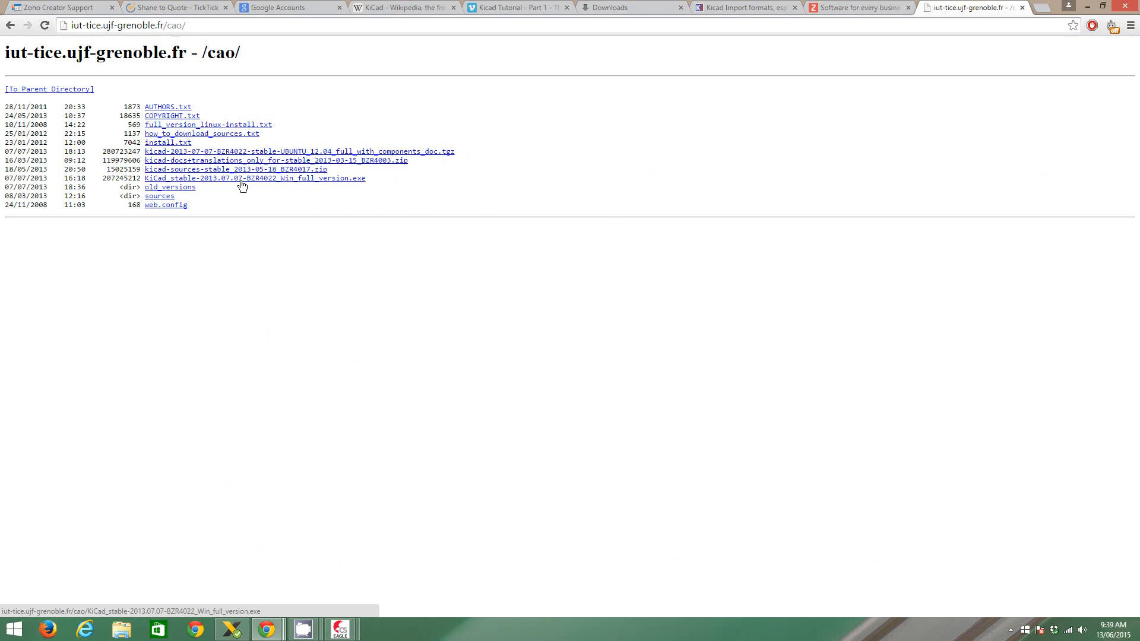
mouse_move(252, 183)
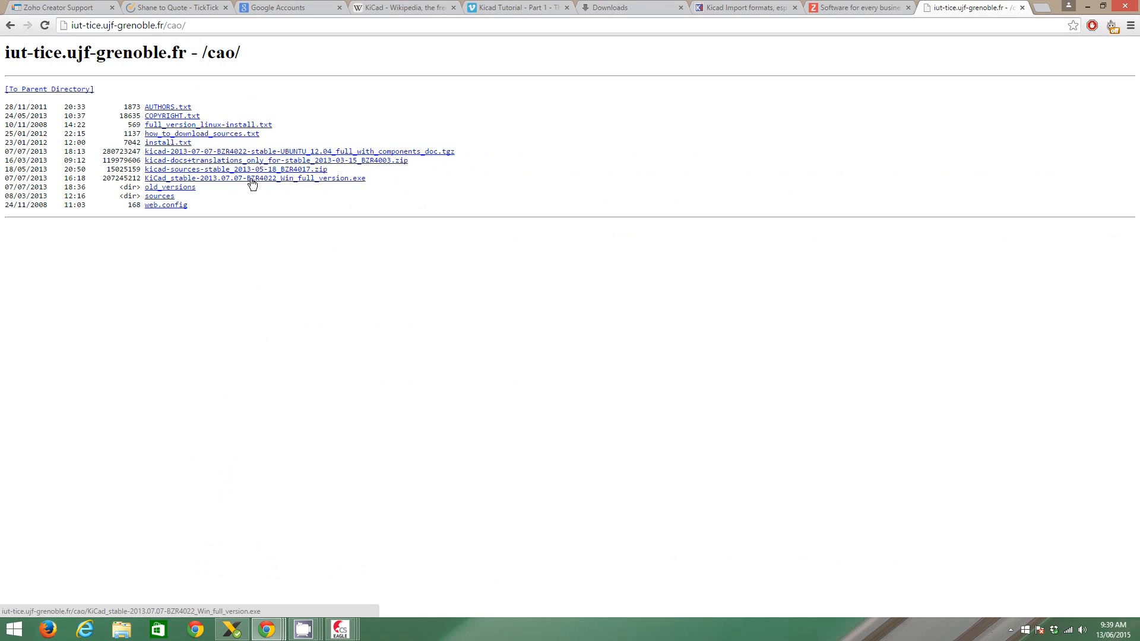
mouse_move(268, 182)
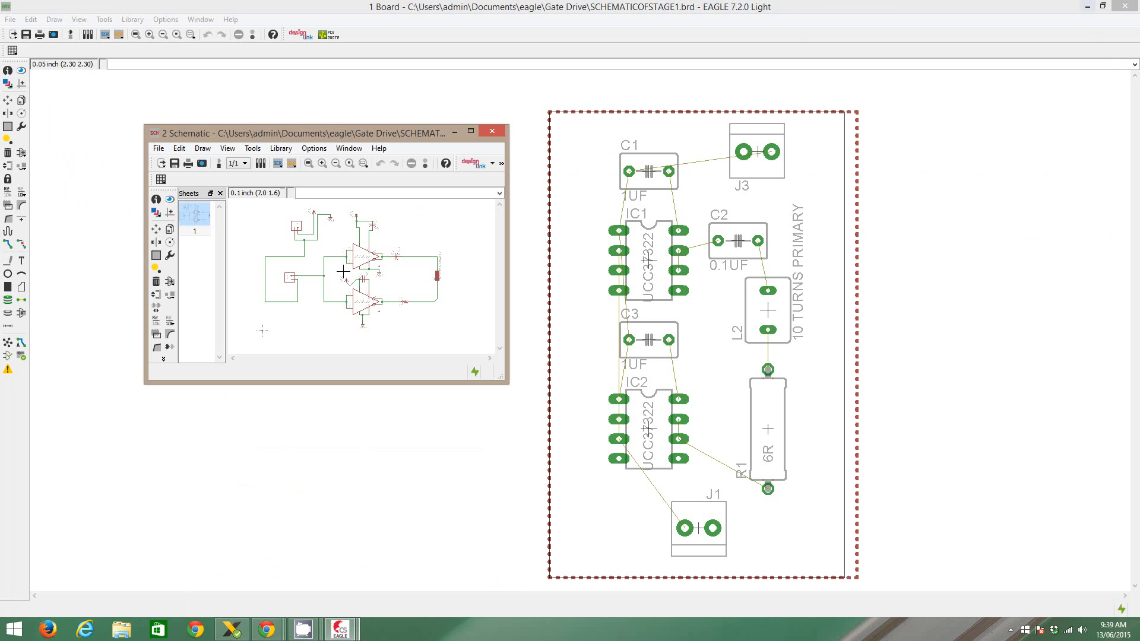
- Launch KiCad by searching 'kicad' from the Start menu
left_click(12, 628)
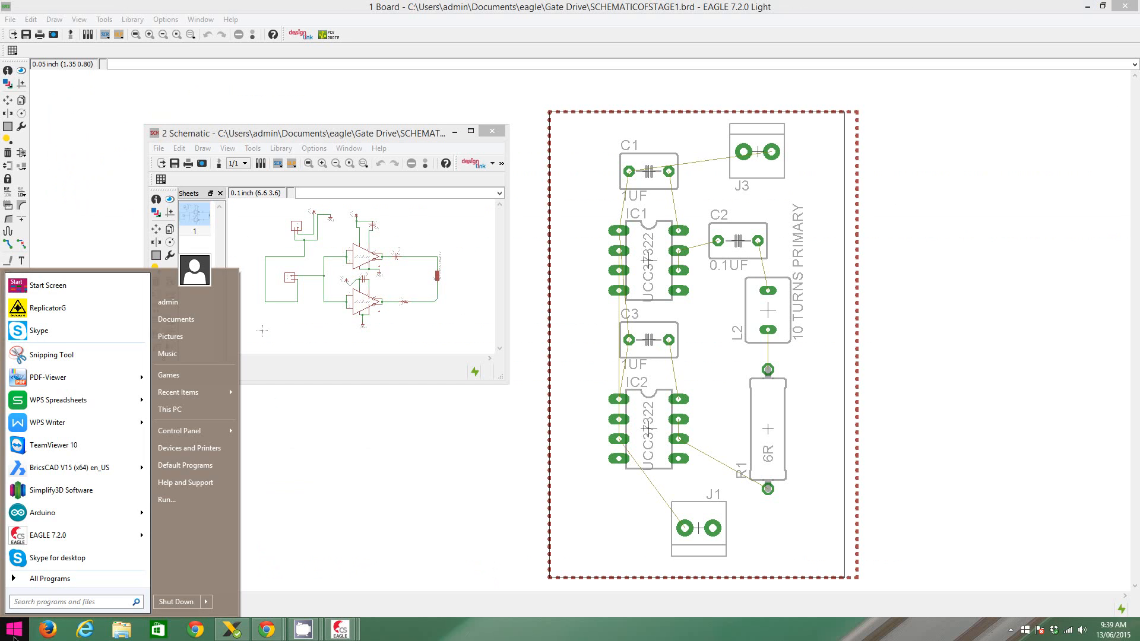
type("kicad")
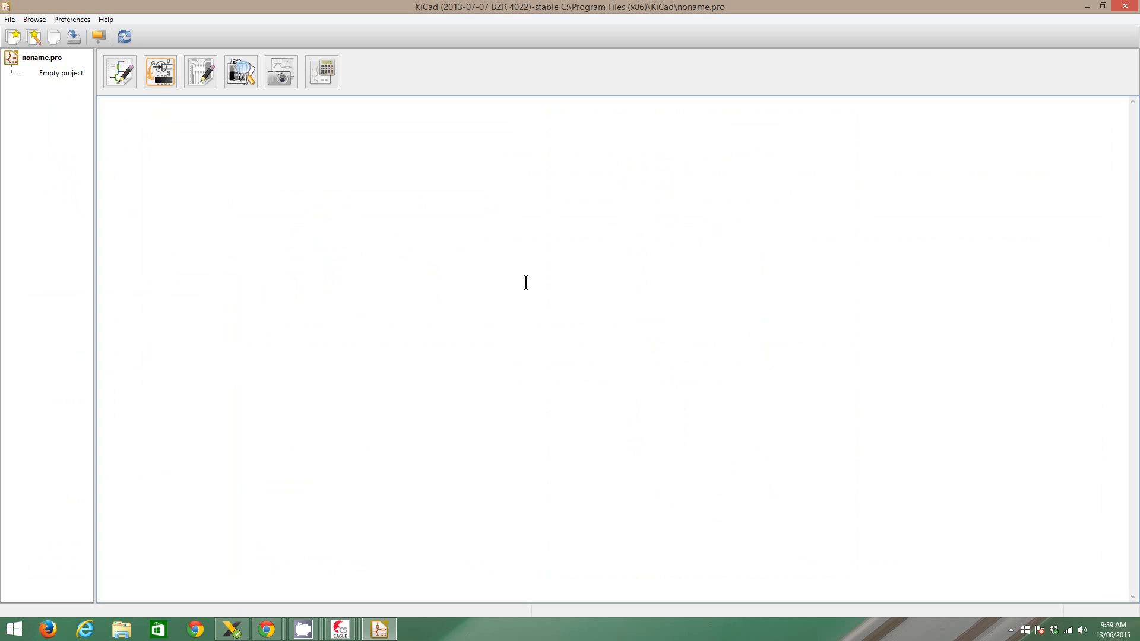
mouse_move(164, 76)
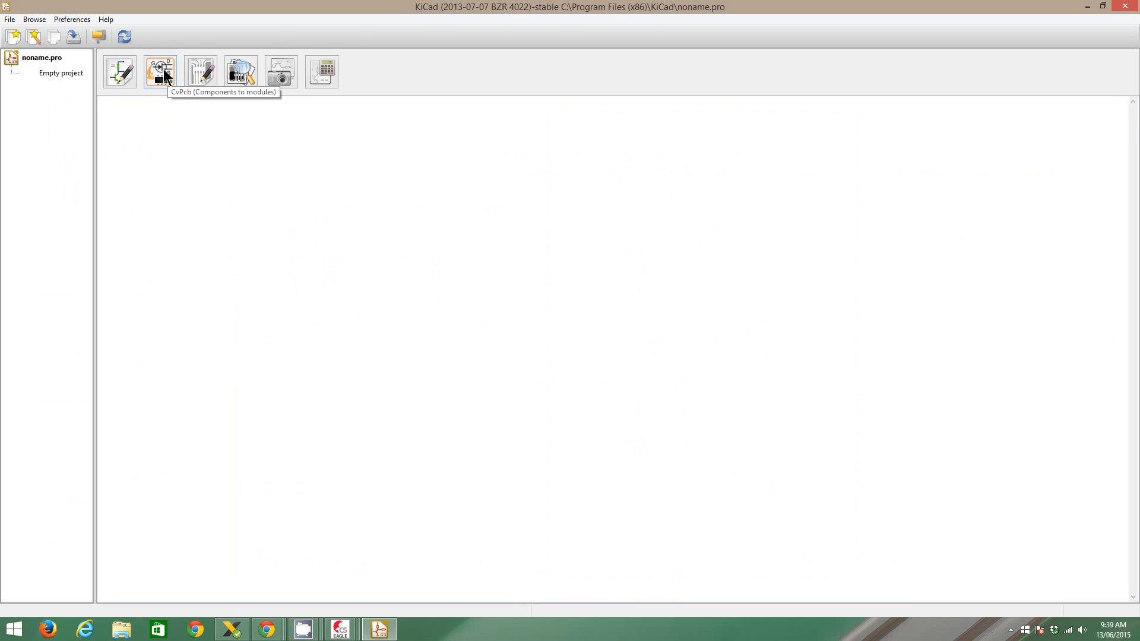
- Try CvPcb and Eeschema from the project manager, closing each again
left_click(161, 72)
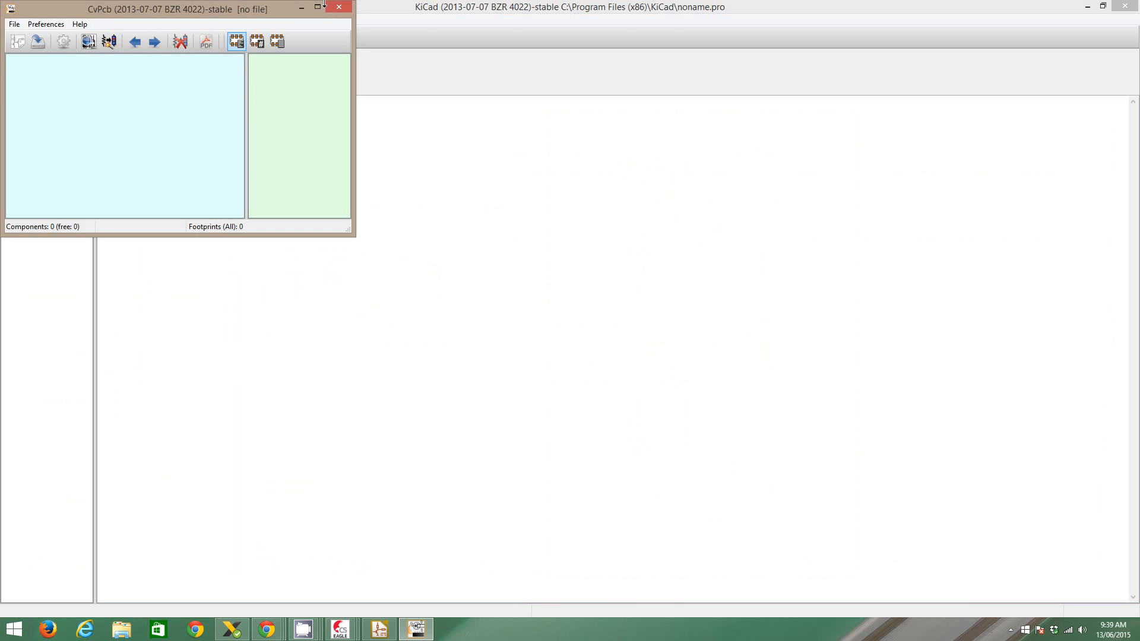
left_click(342, 6)
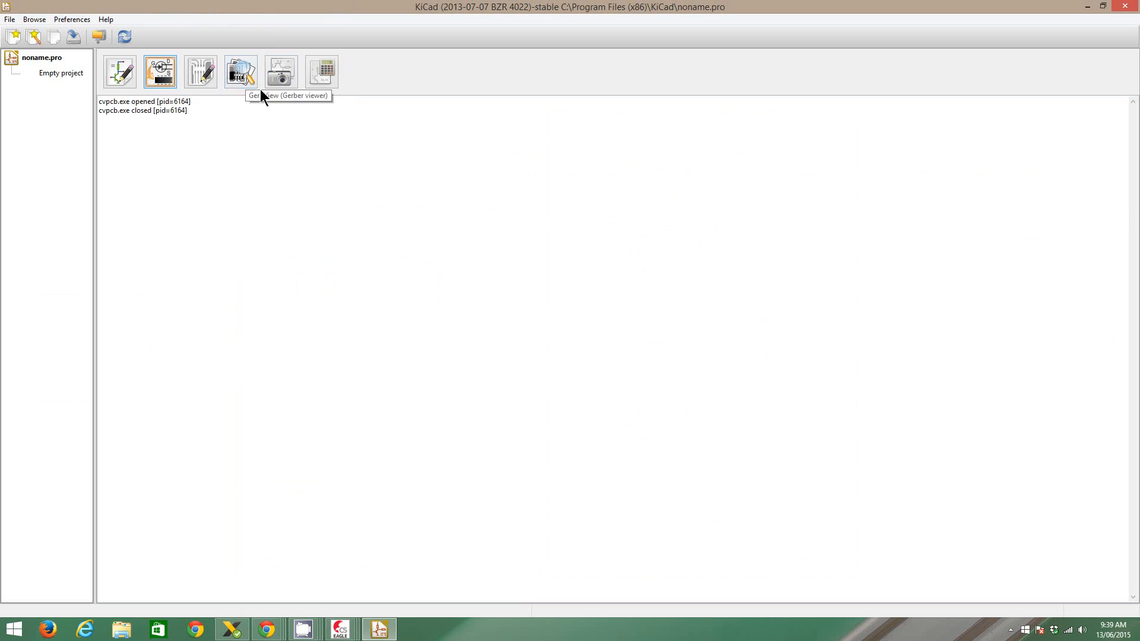
left_click(119, 72)
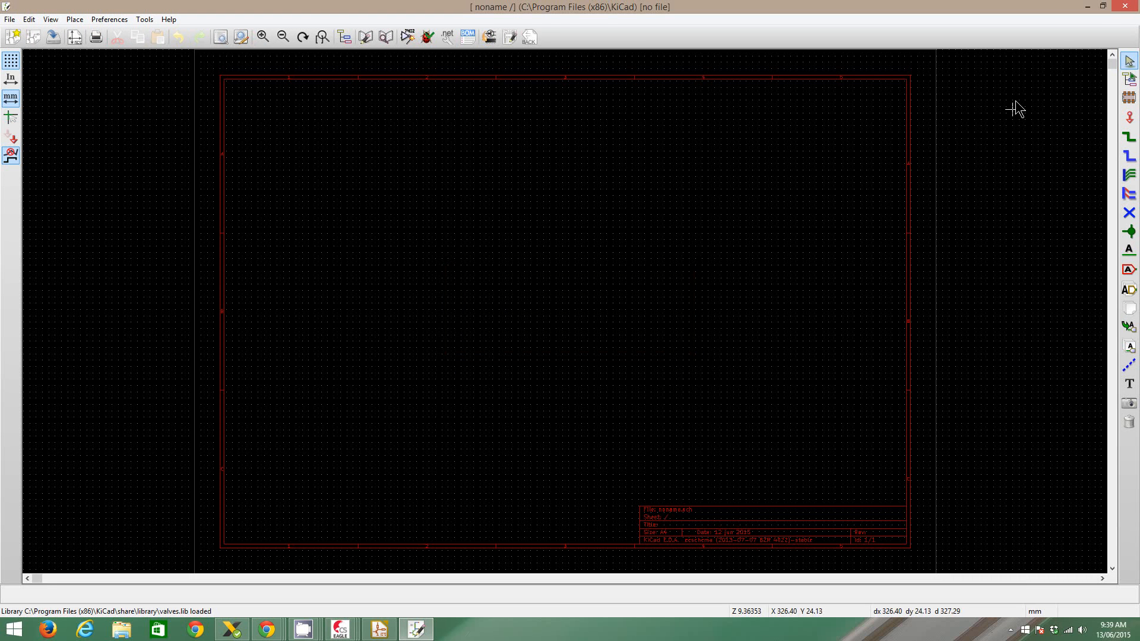
left_click(1126, 7)
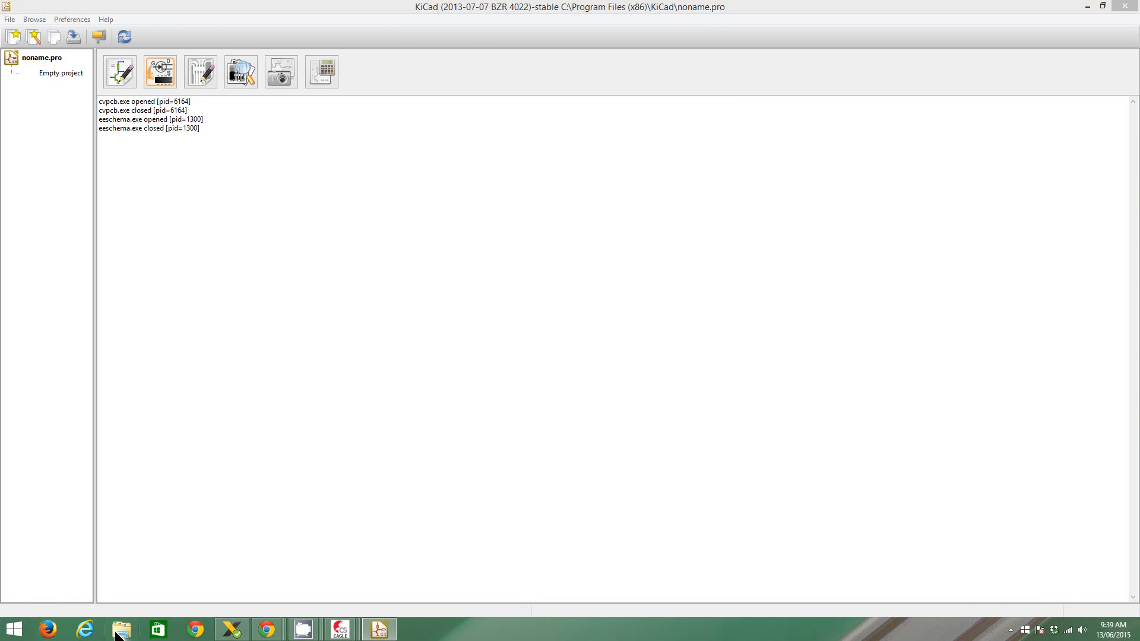
- Browse File Explorer into KiCad's bin folder and launch pcbnew.exe
left_click(121, 629)
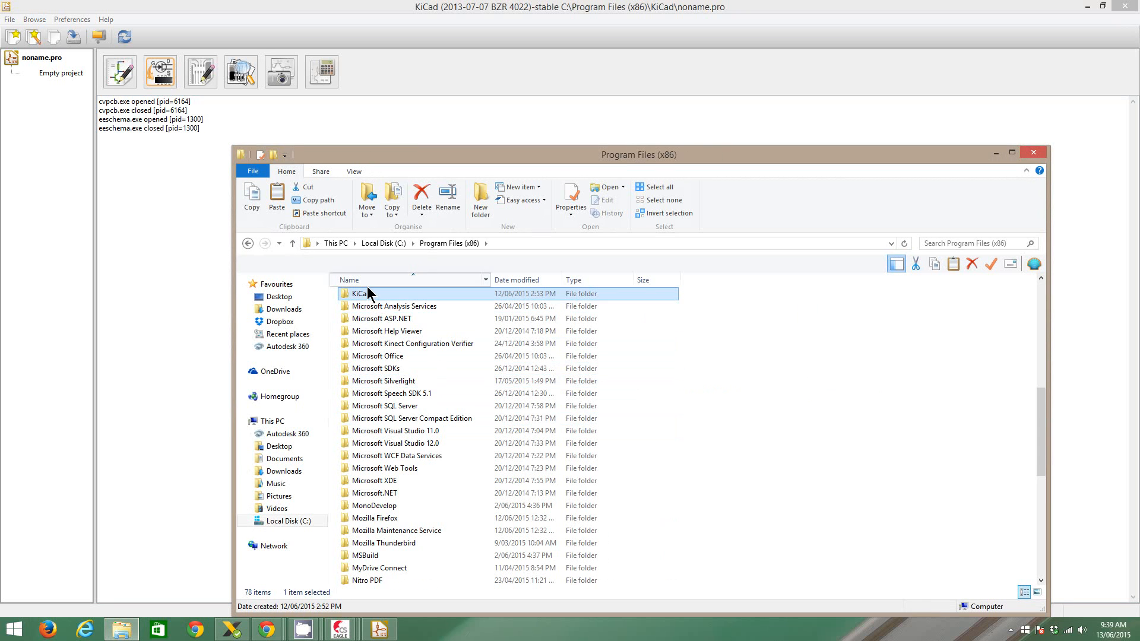
double_click(356, 293)
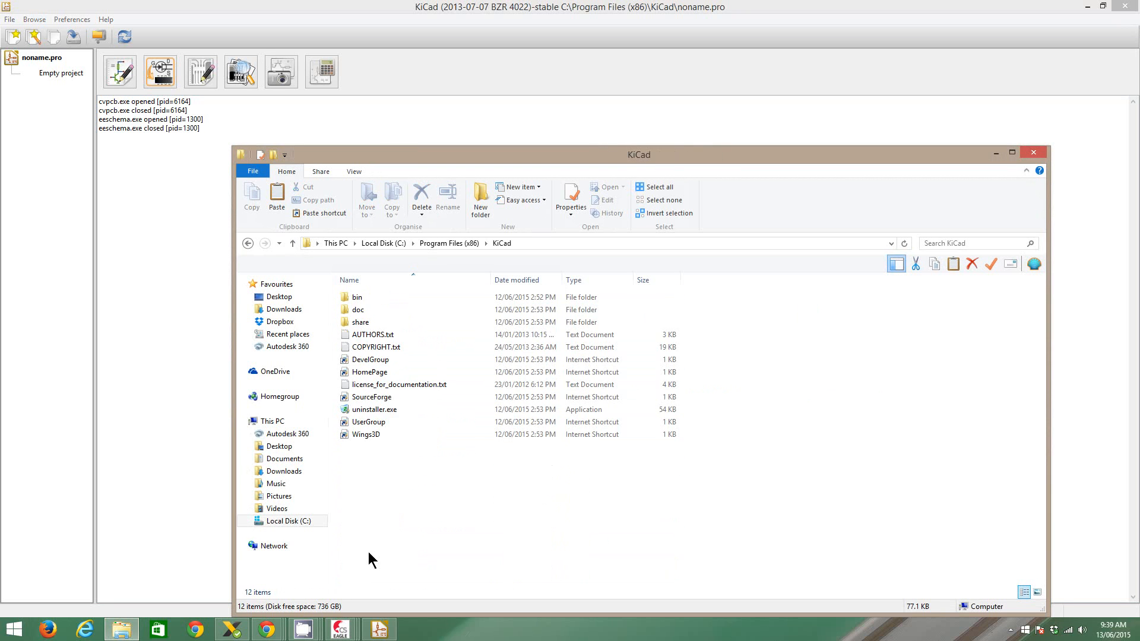
double_click(366, 297)
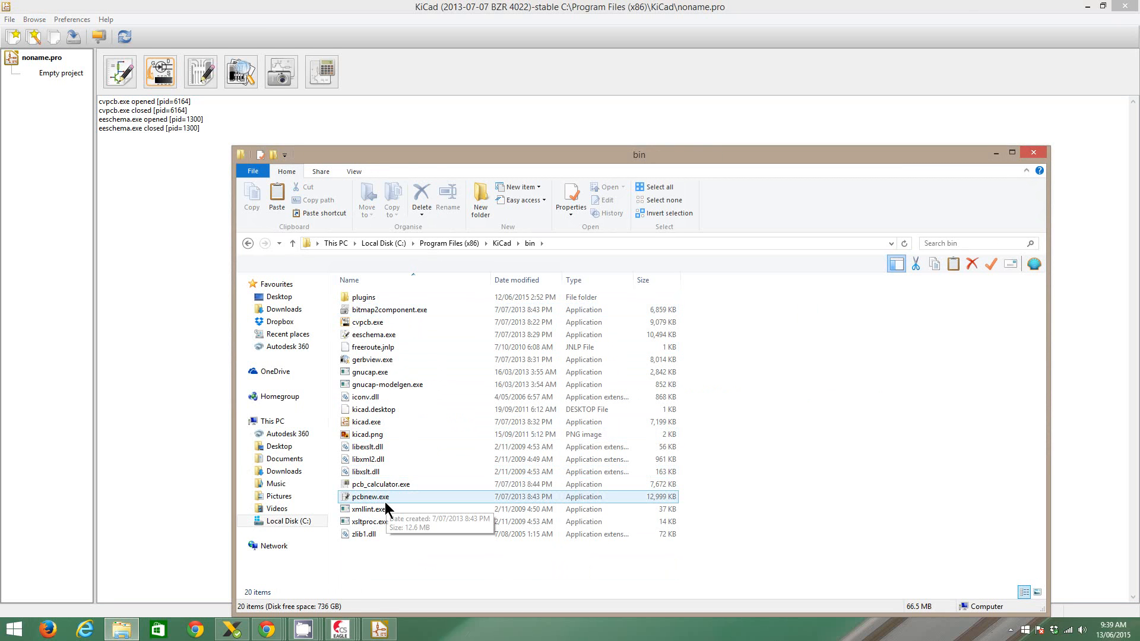
double_click(370, 496)
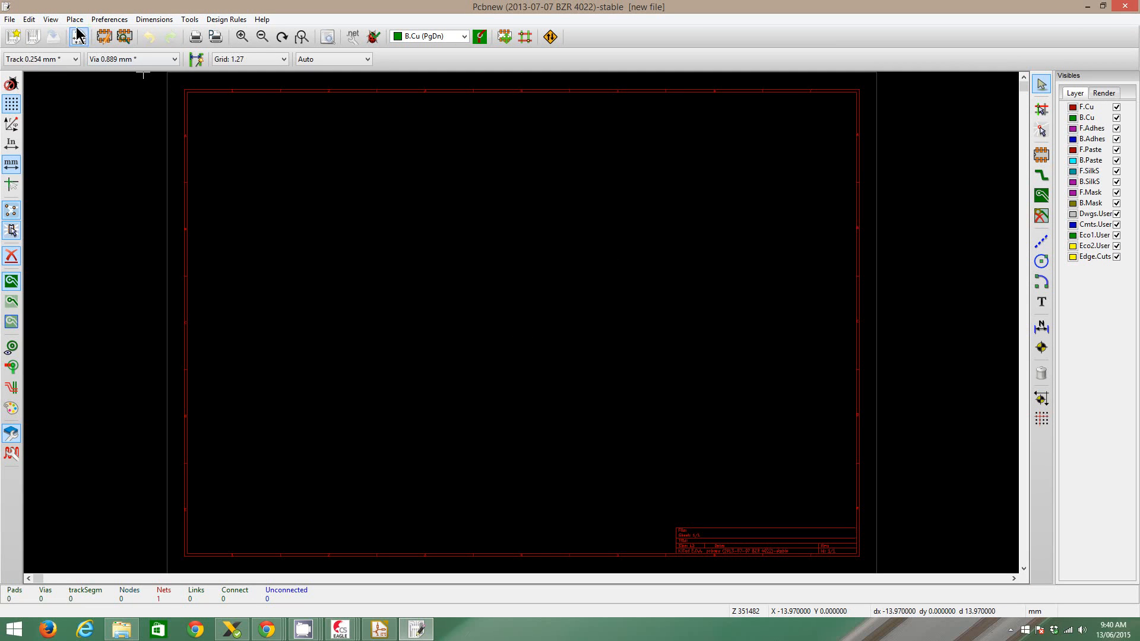
- Begin opening a board with the file type set to Eagle ver. 6.x XML PCB files (*.brd)
left_click(10, 19)
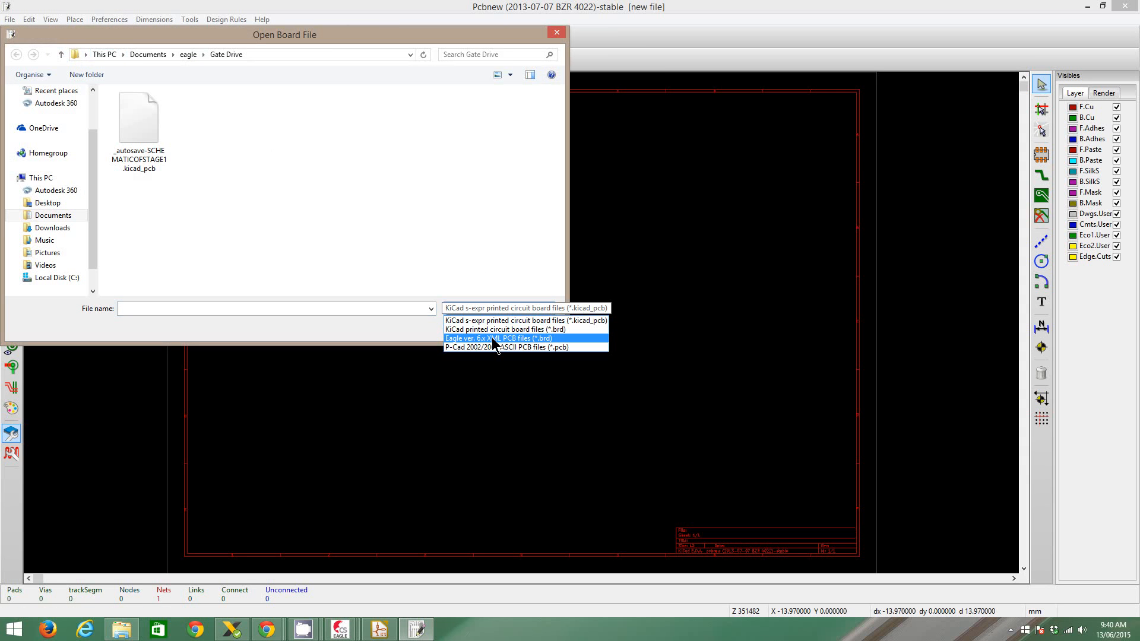
left_click(497, 337)
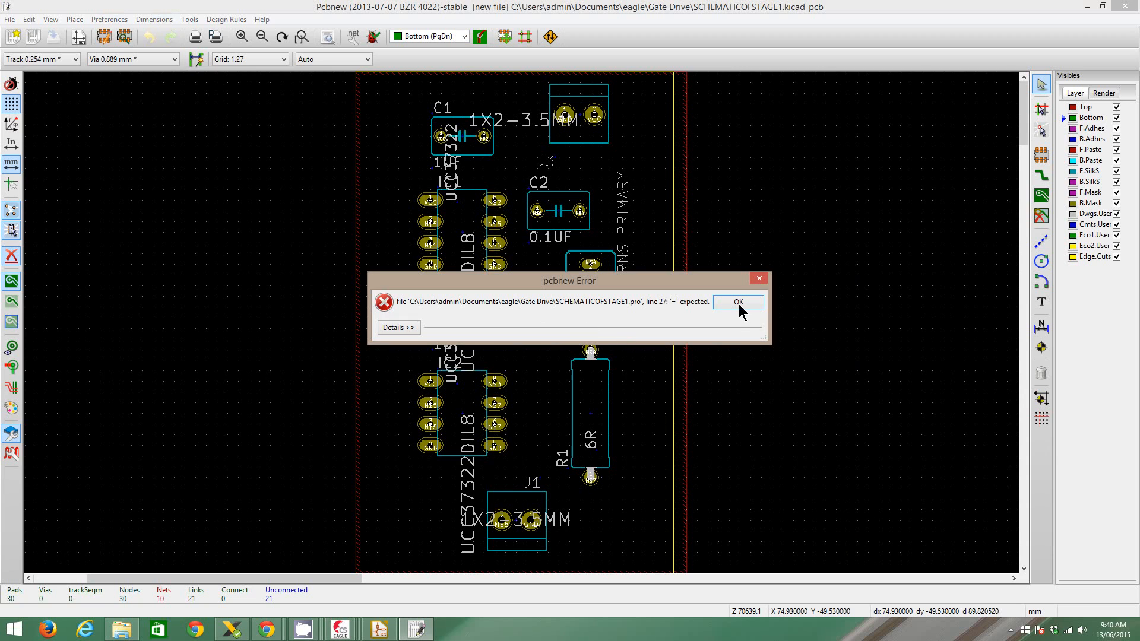
- Dismiss the pcbnew project-file error with OK to reveal the imported board
left_click(739, 302)
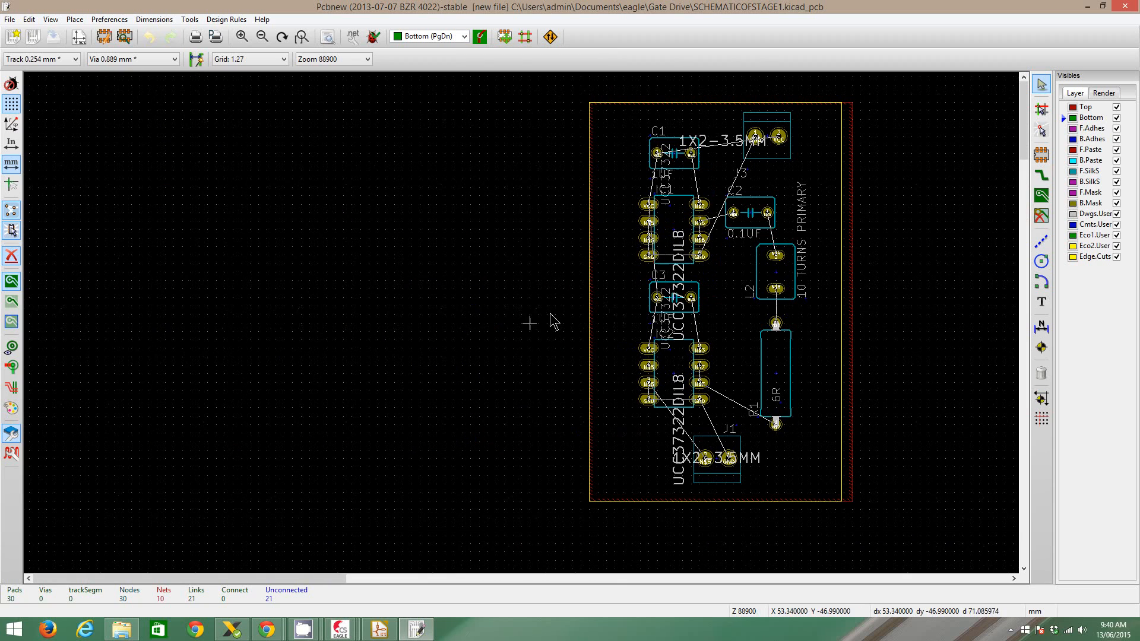
mouse_move(843, 328)
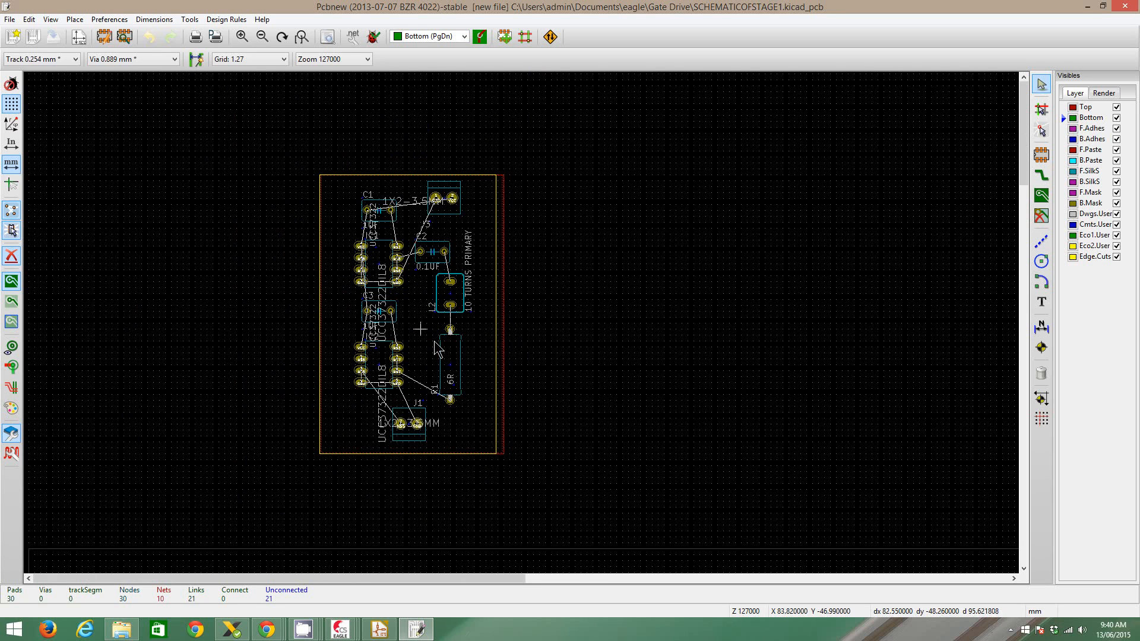
mouse_move(475, 422)
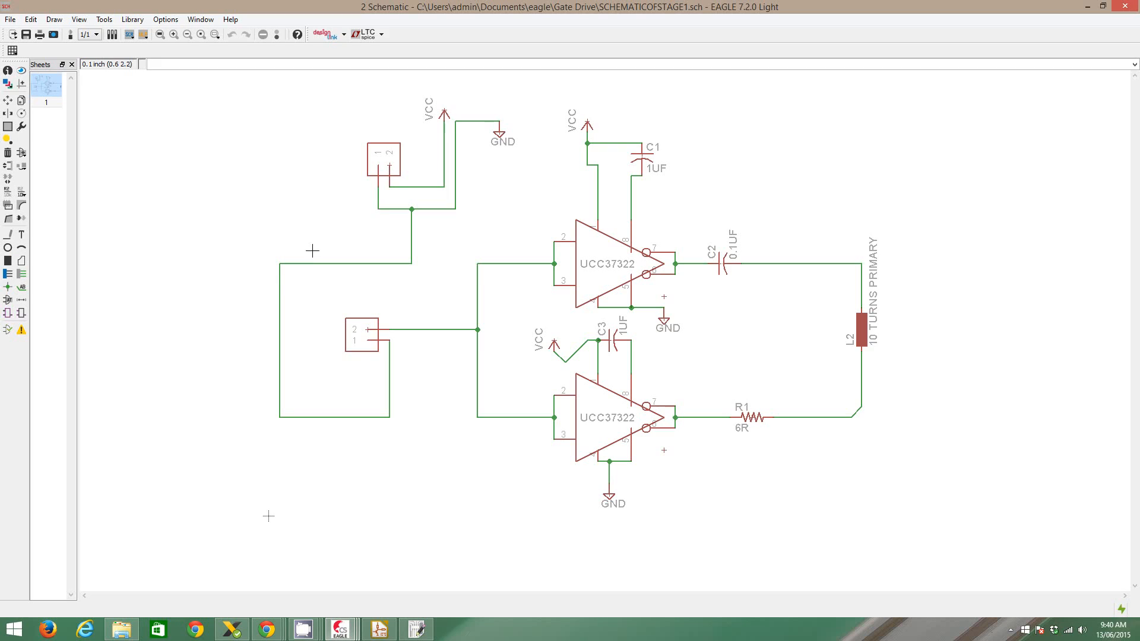
mouse_move(132, 34)
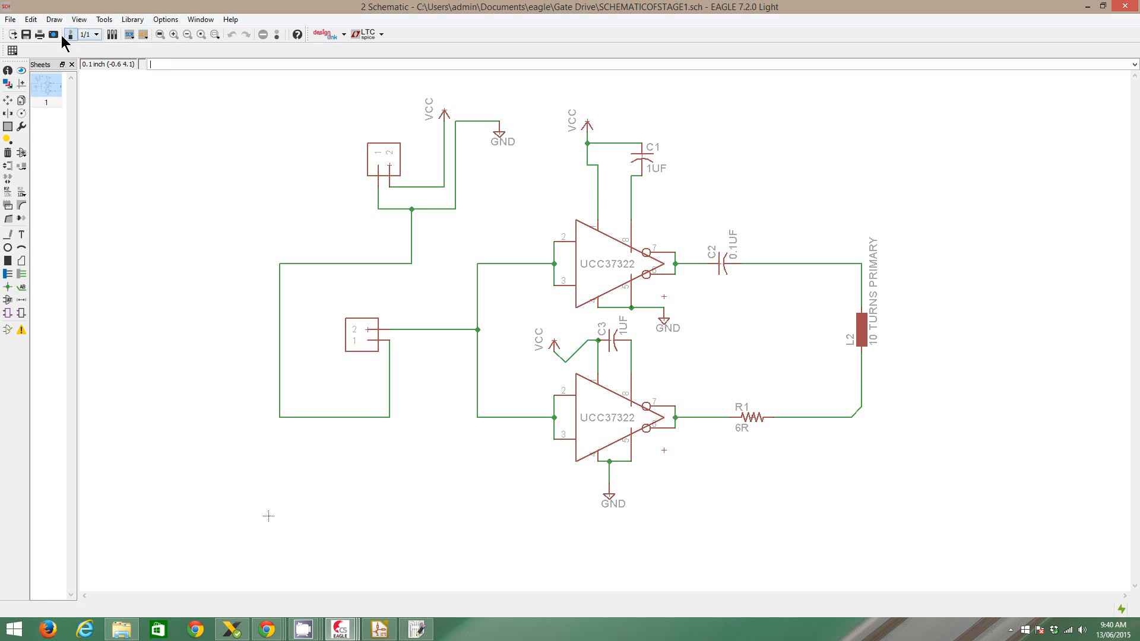
- Switch the EAGLE window from the schematic to the Gate Drive board layout
left_click(54, 34)
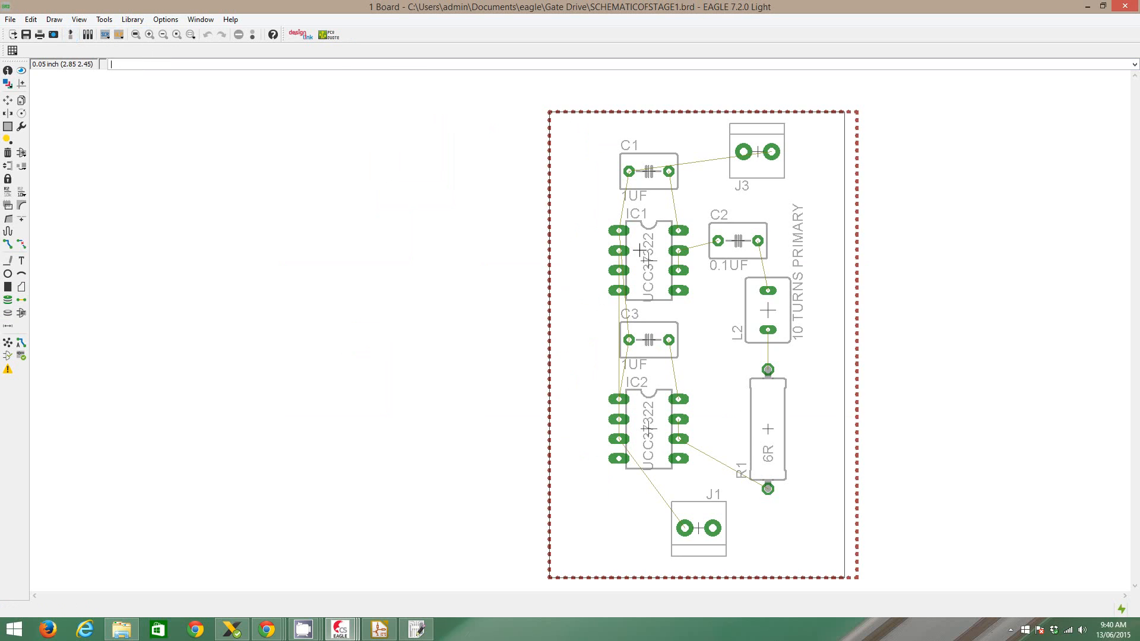
mouse_move(840, 309)
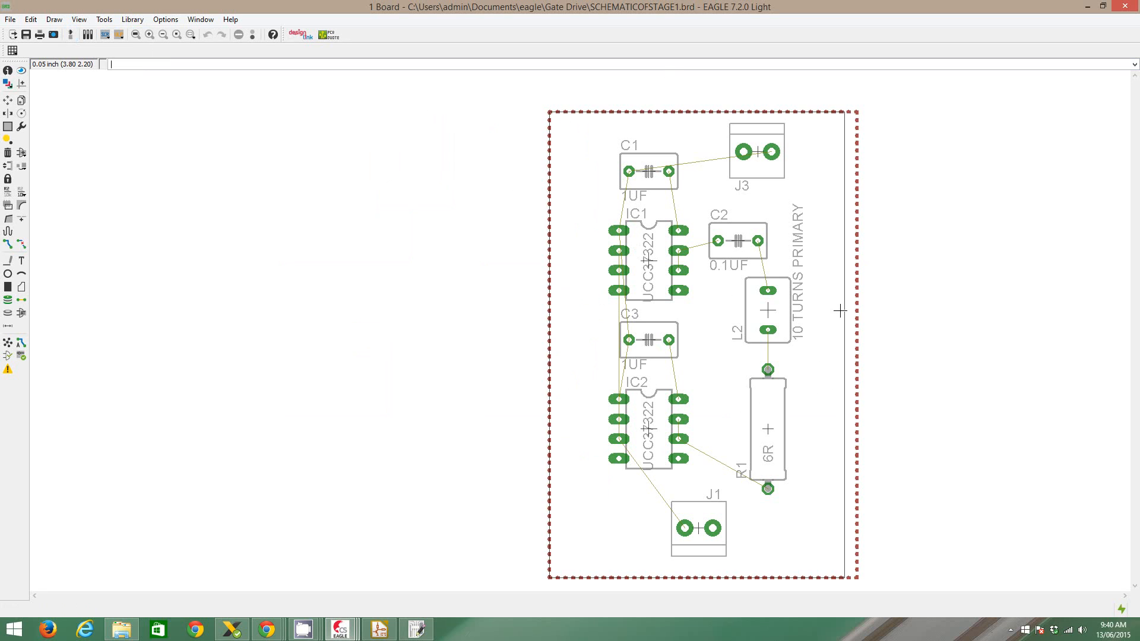
mouse_move(789, 288)
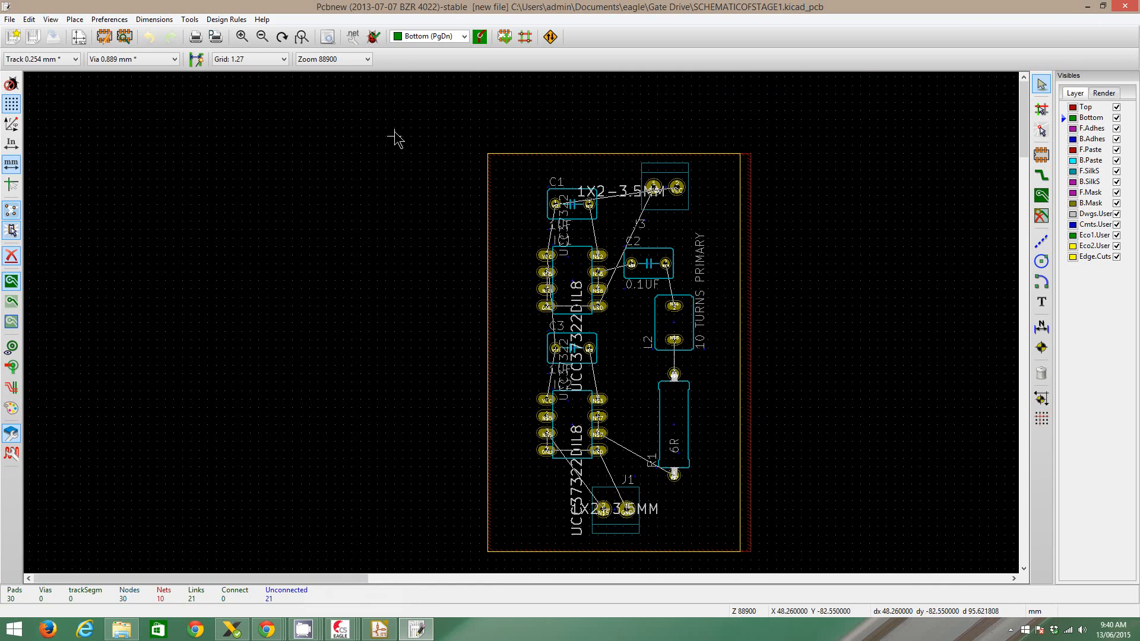
mouse_move(702, 278)
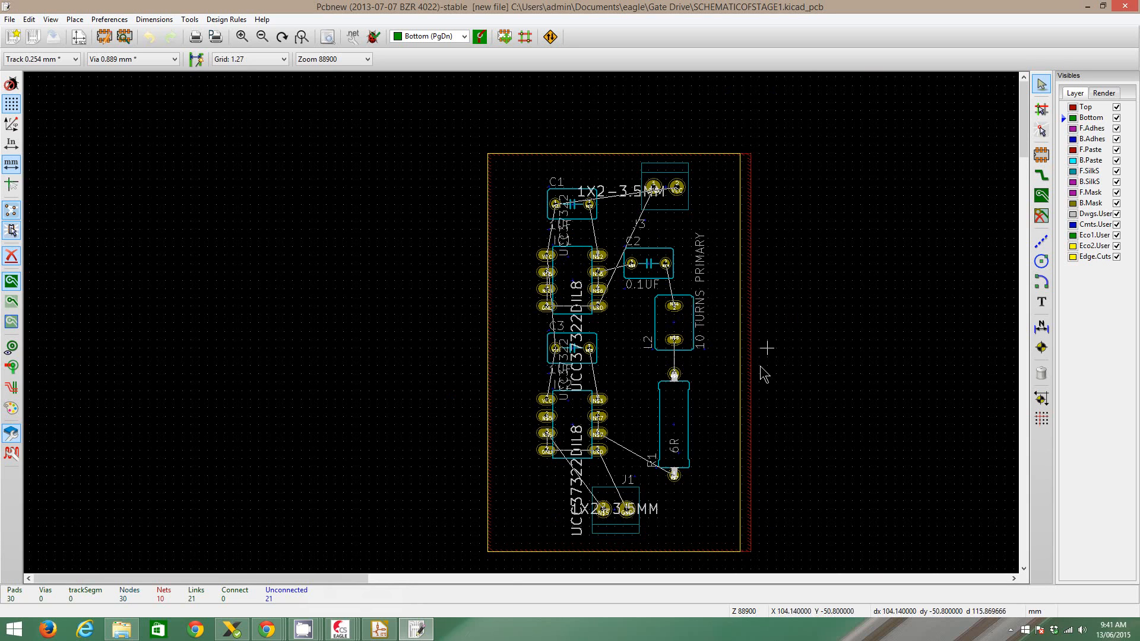
mouse_move(727, 385)
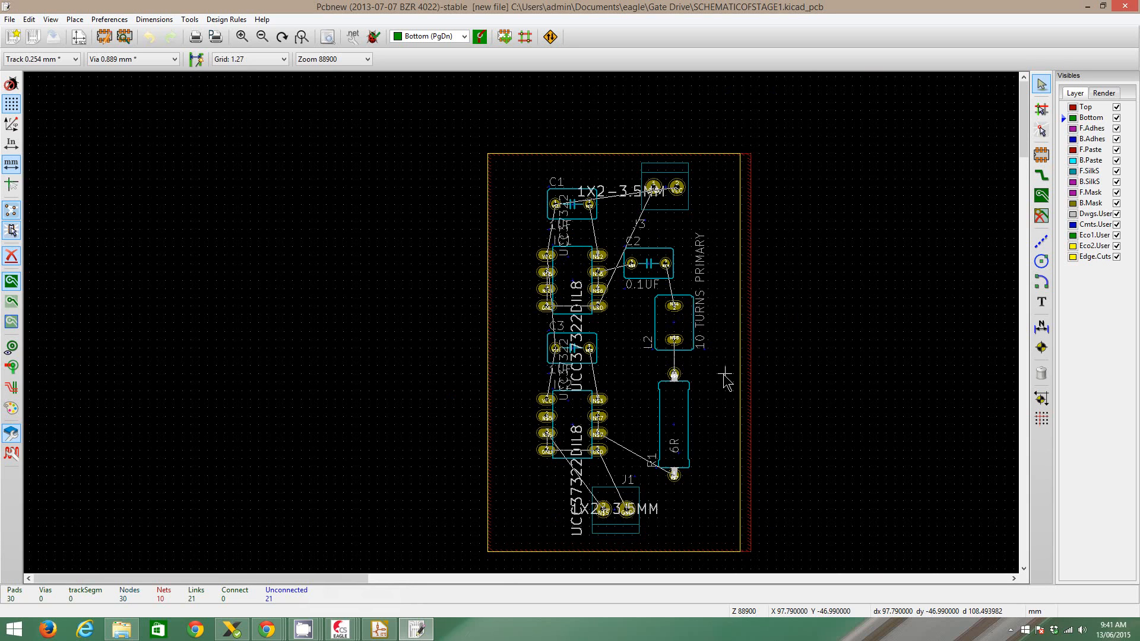